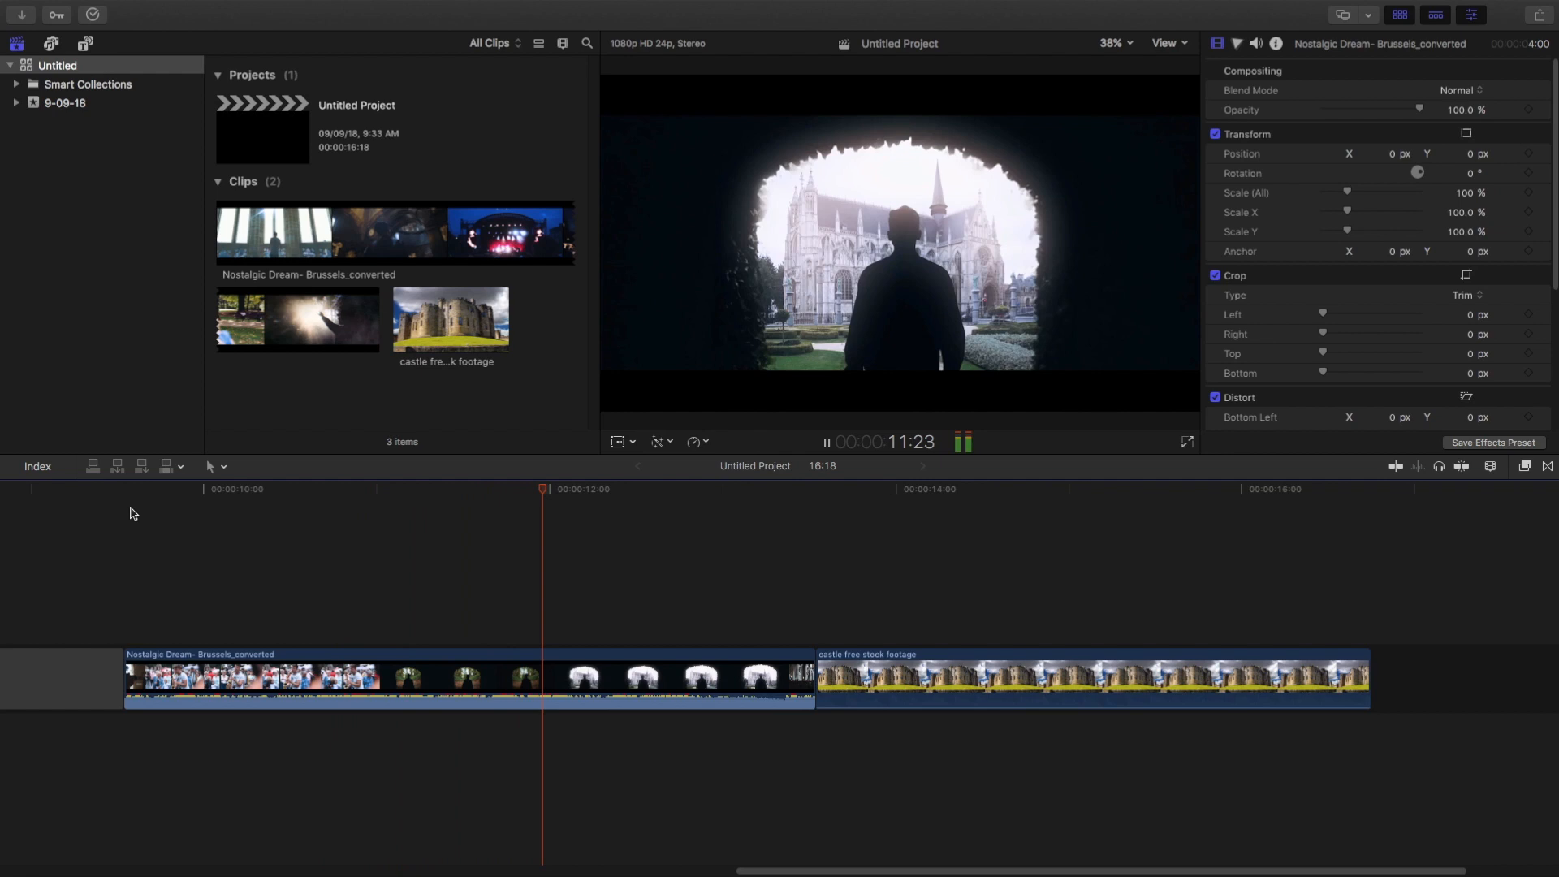
Step: Trim the Nostalgic Dream clip's end so only the tunnel shot precedes the castle clip
left_click(448, 488)
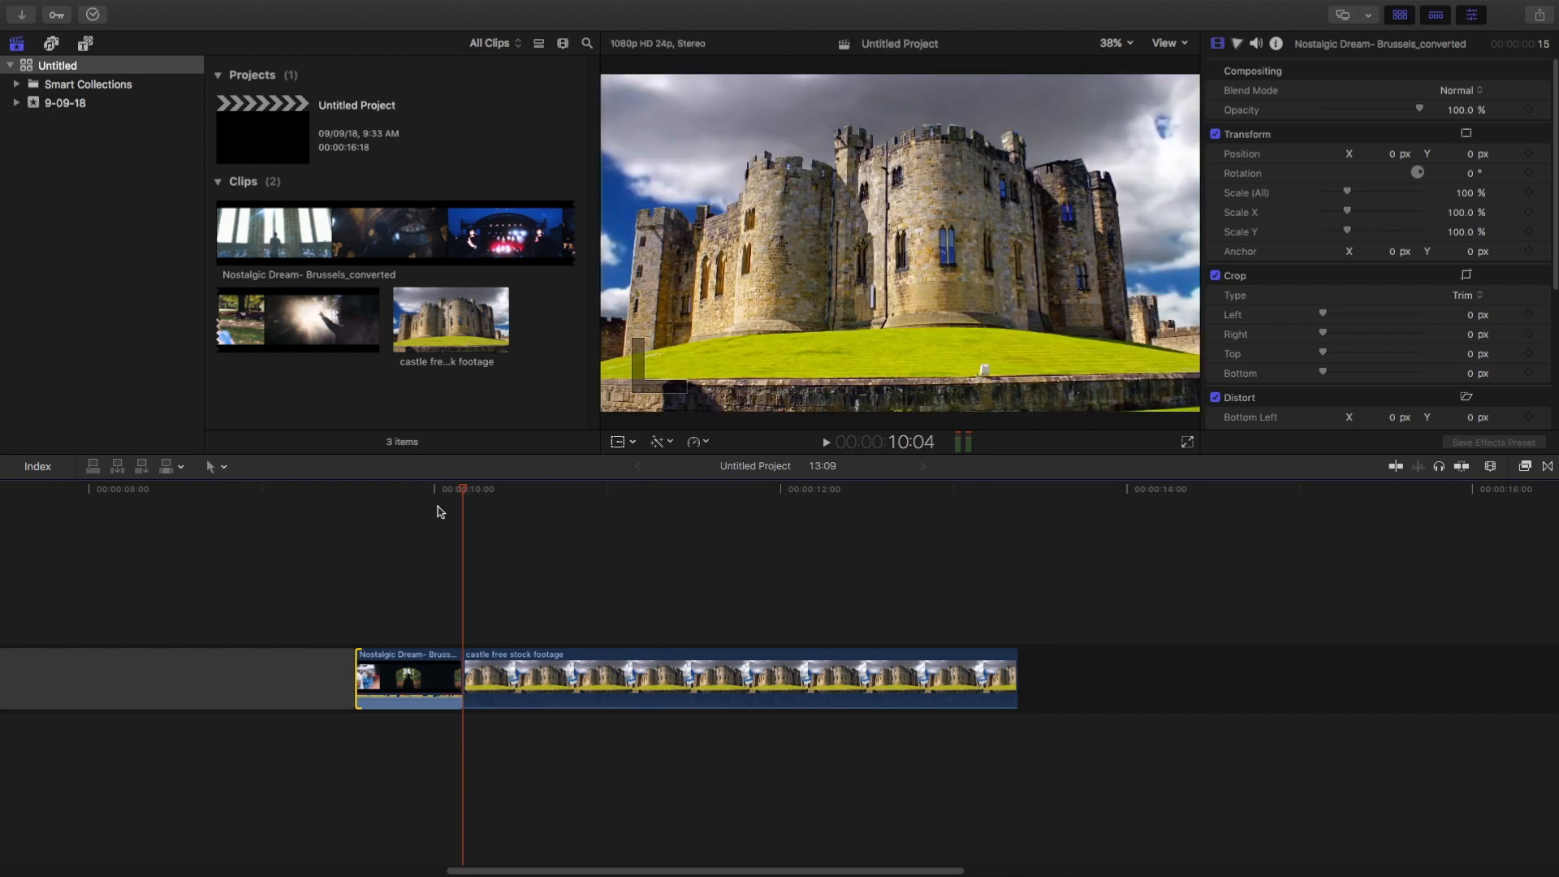
left_click(178, 488)
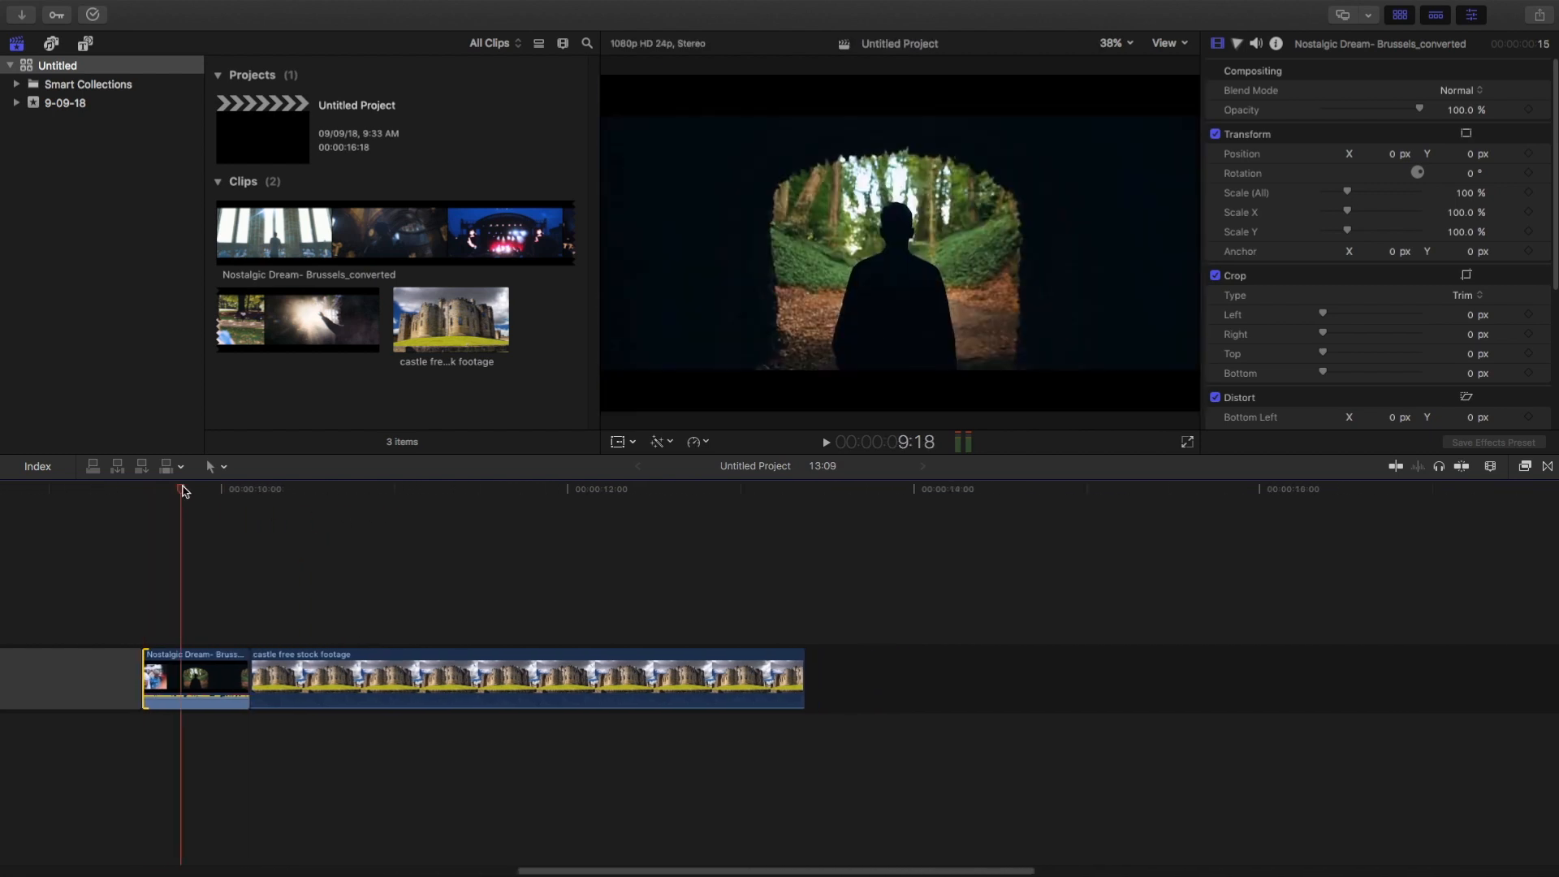
Step: Slow the tunnel clip to a 75% custom speed with Ripple on
left_click(235, 639)
type("80")
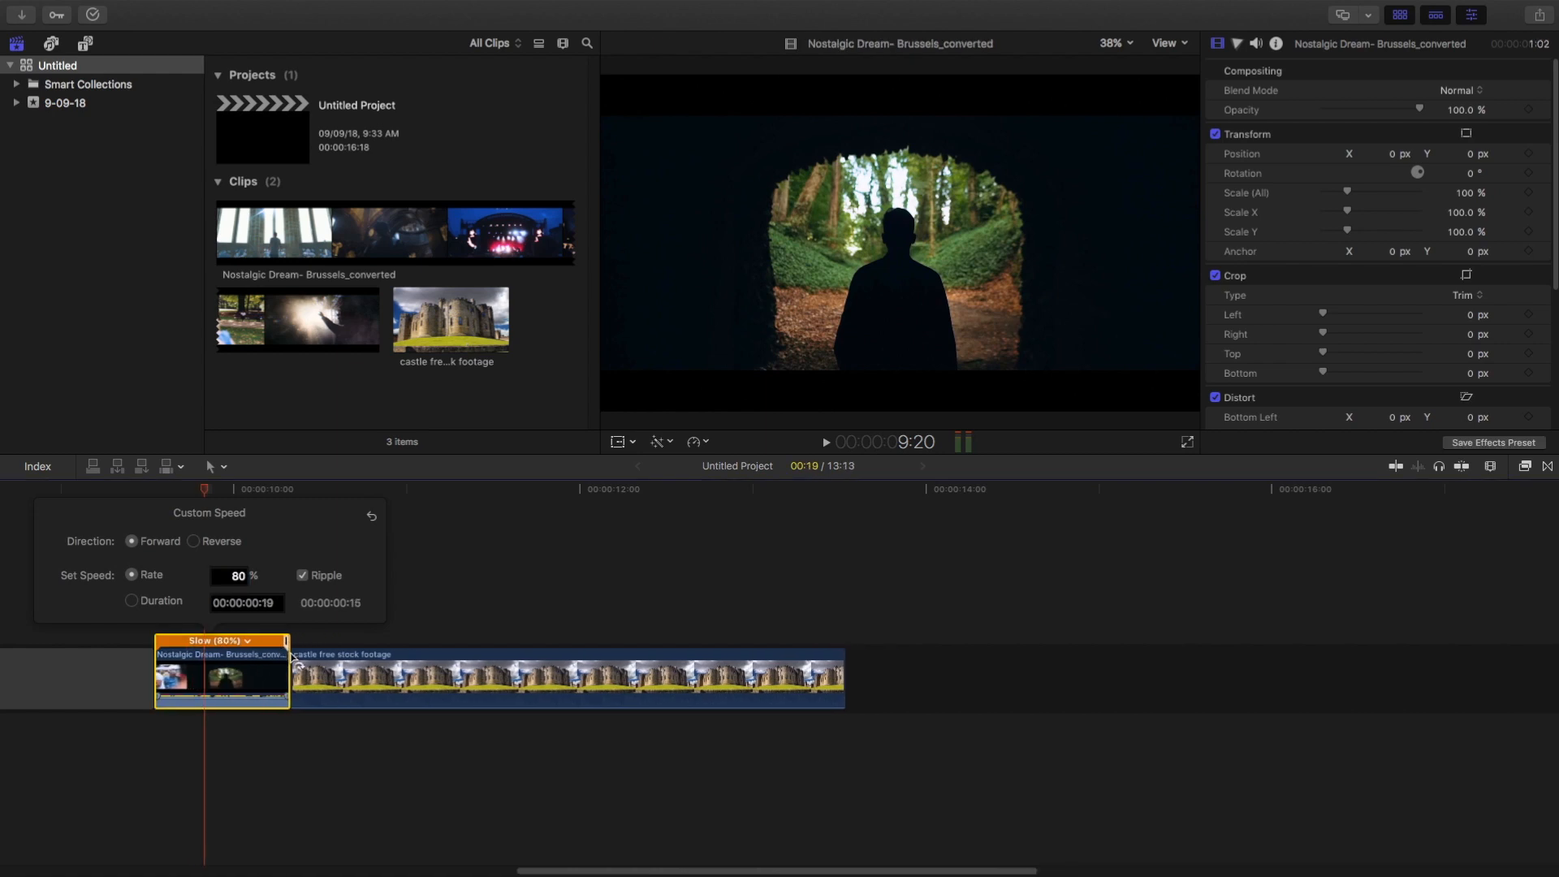
left_click(824, 442)
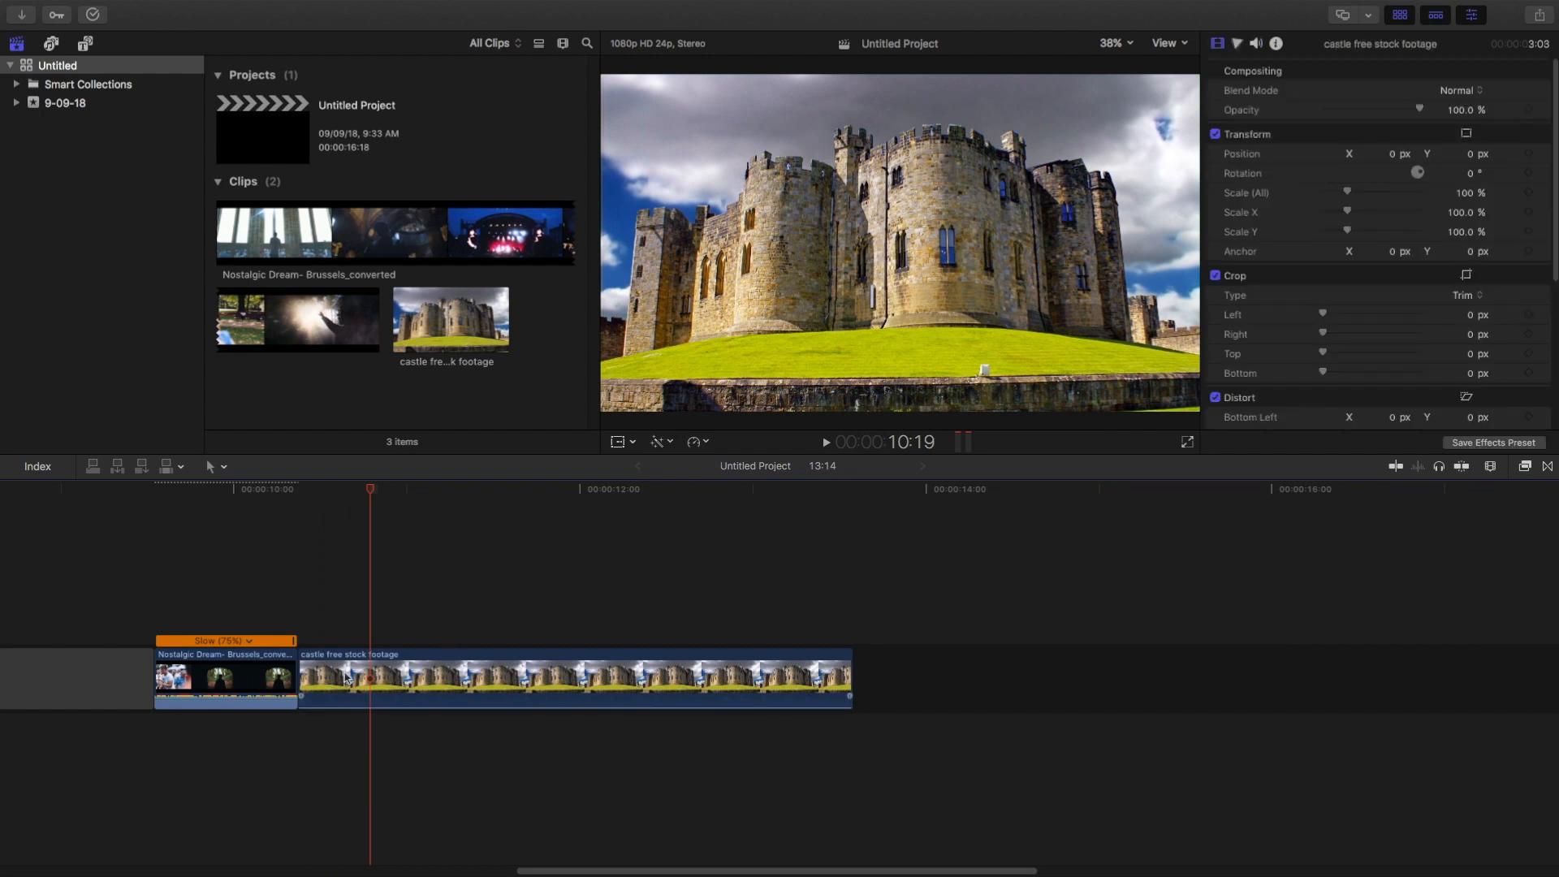
left_click(174, 488)
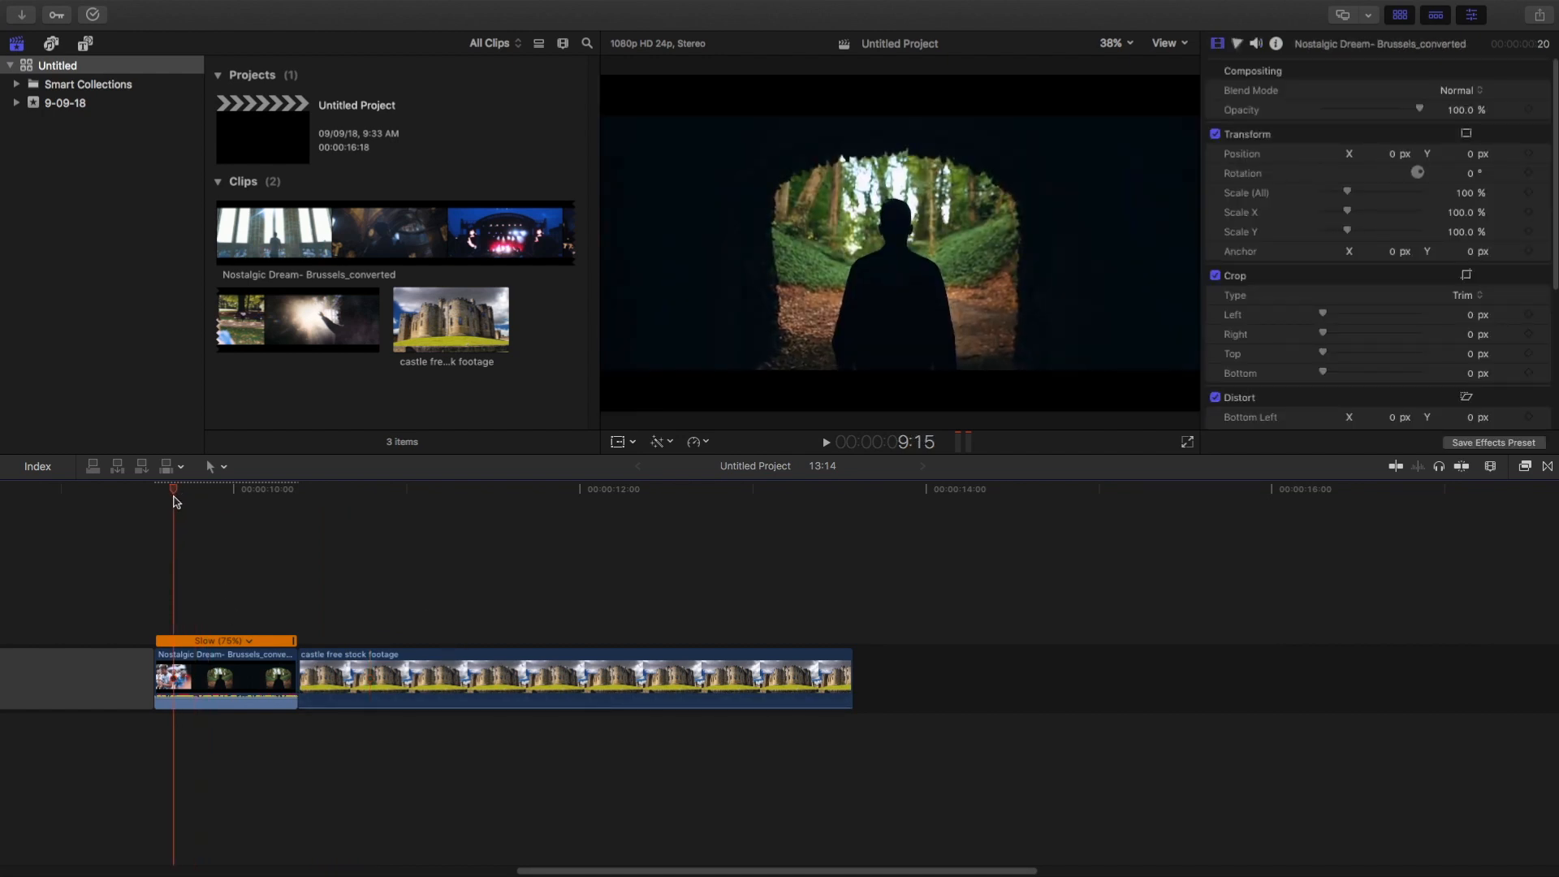
left_click(246, 488)
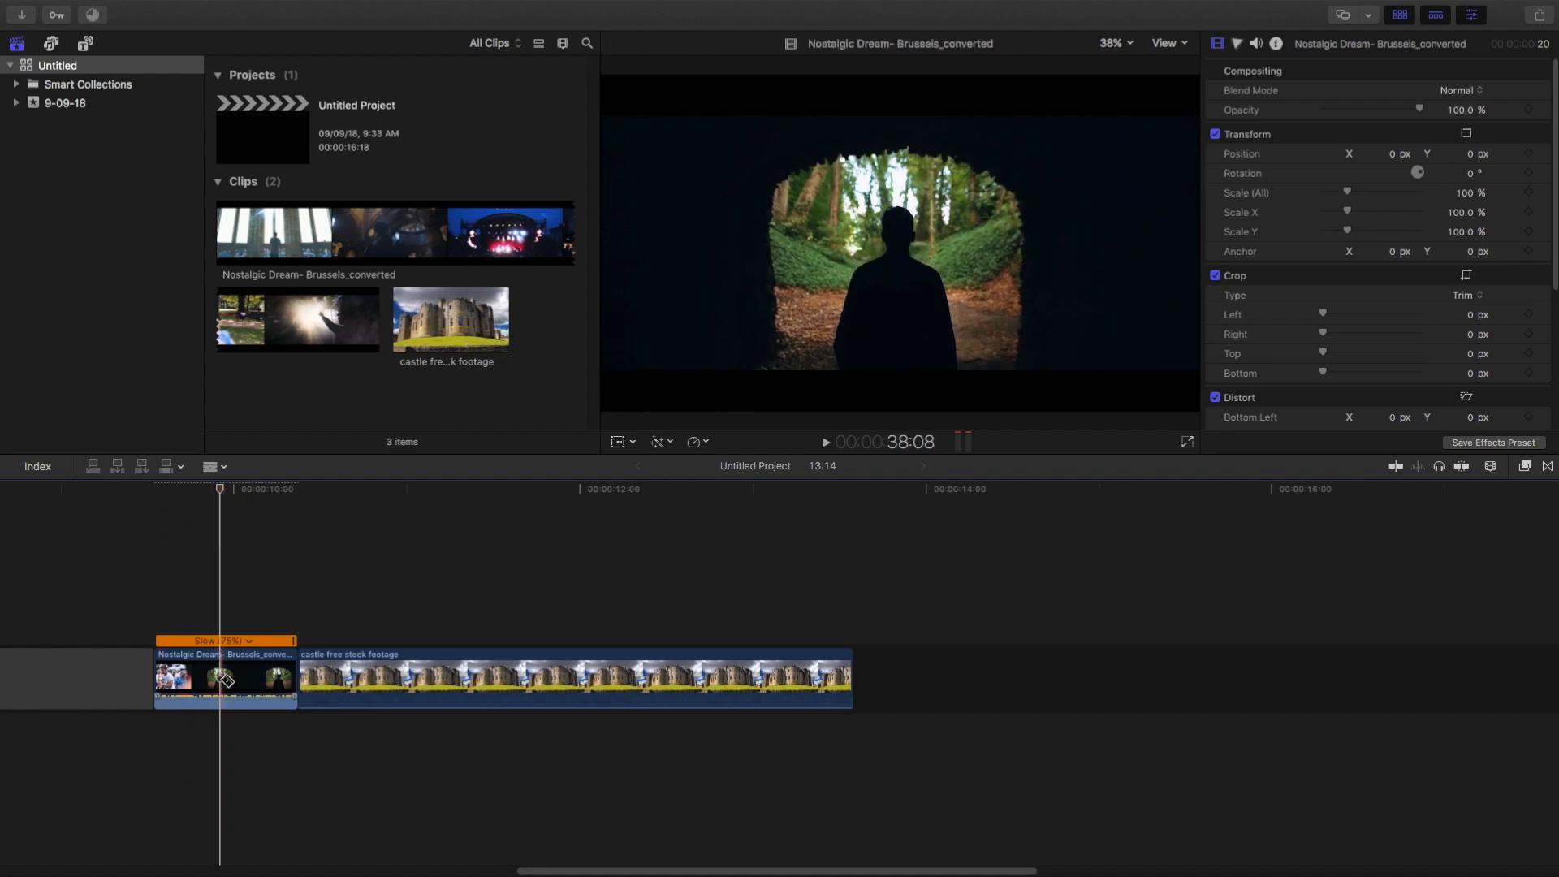
Step: Blade the tunnel clip at 10:00 and apply Luma Keyer, found by searching 'key'
left_click(247, 489)
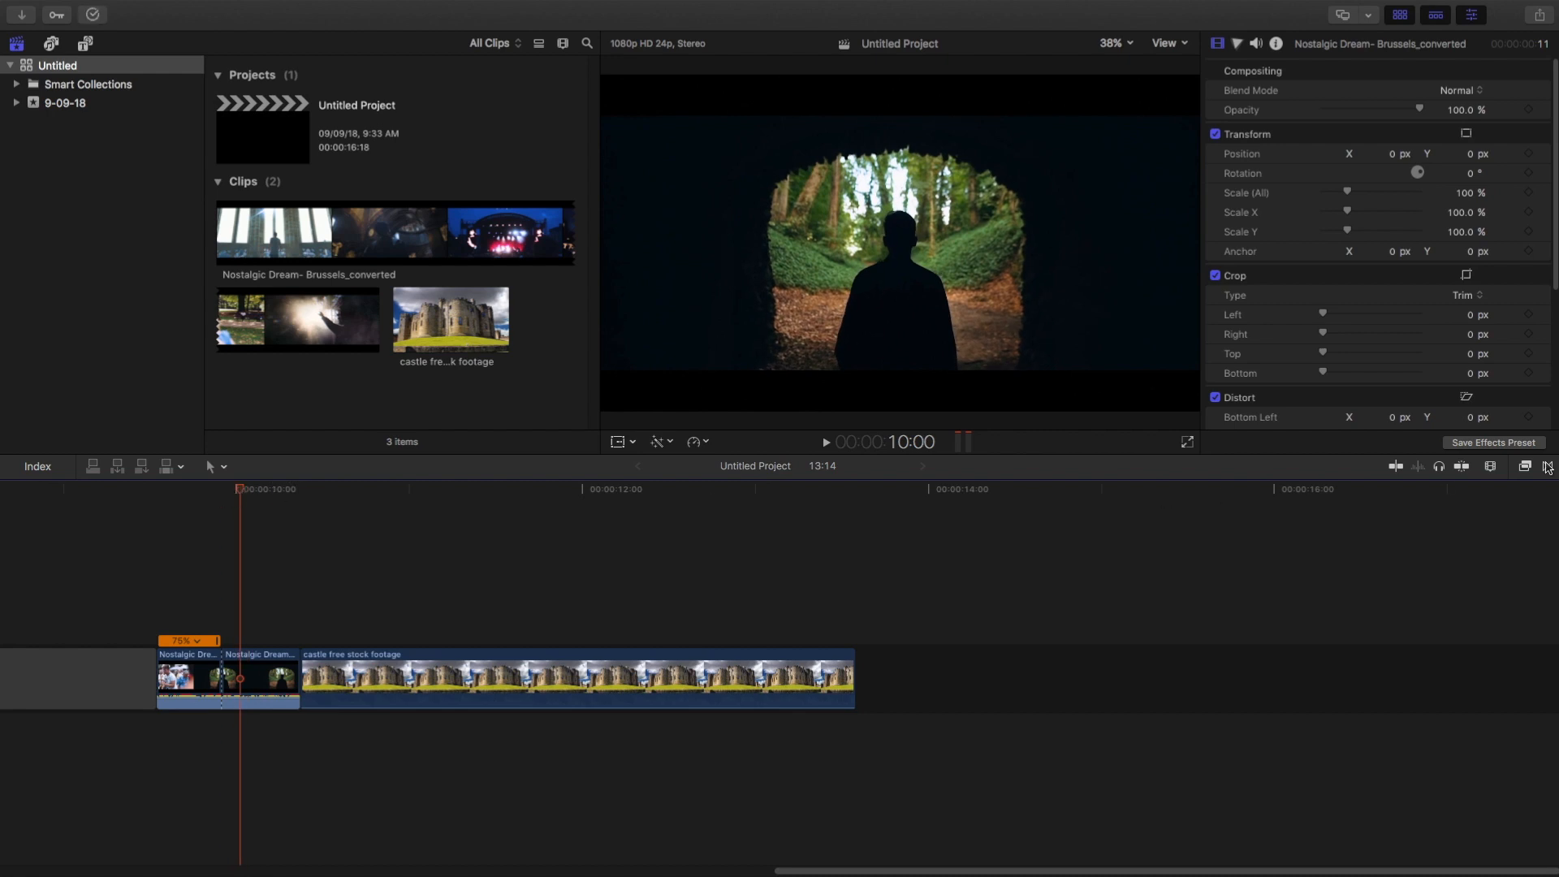
left_click(1527, 466)
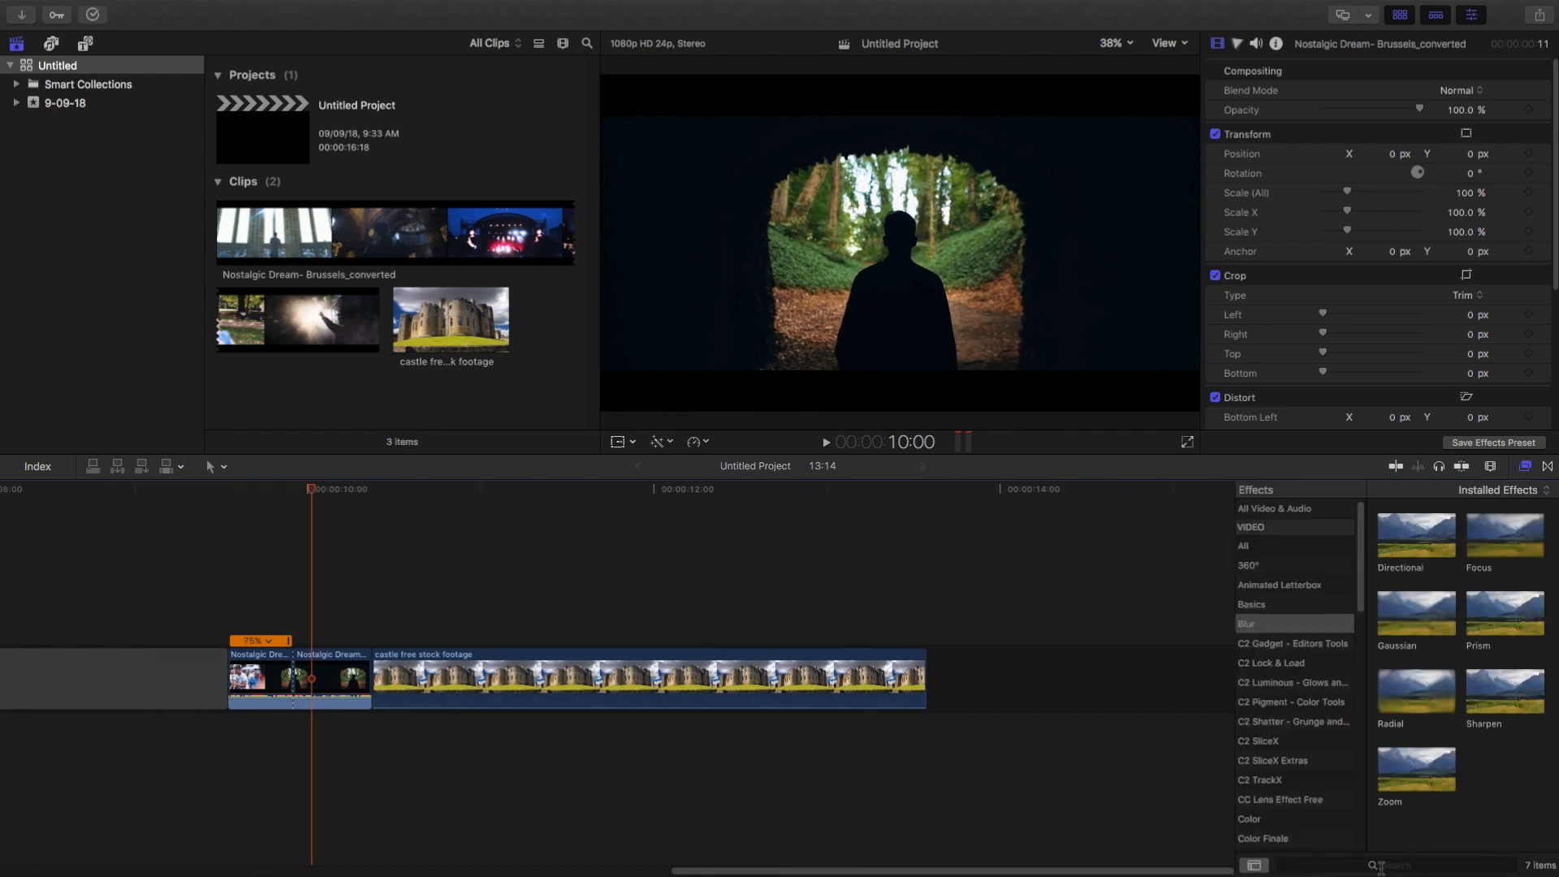
type("key")
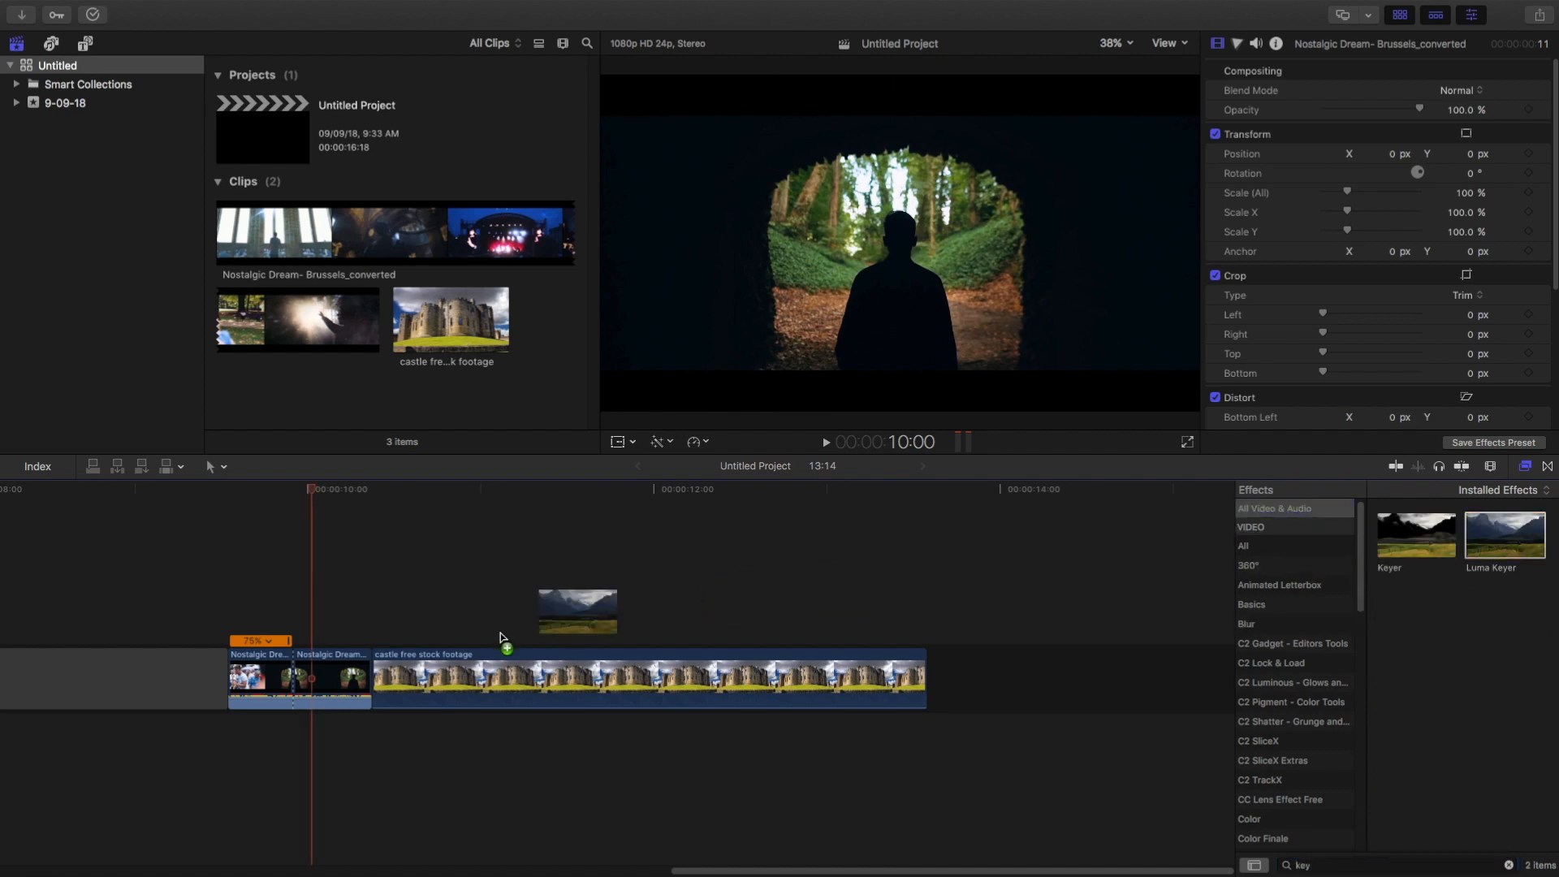
double_click(1505, 534)
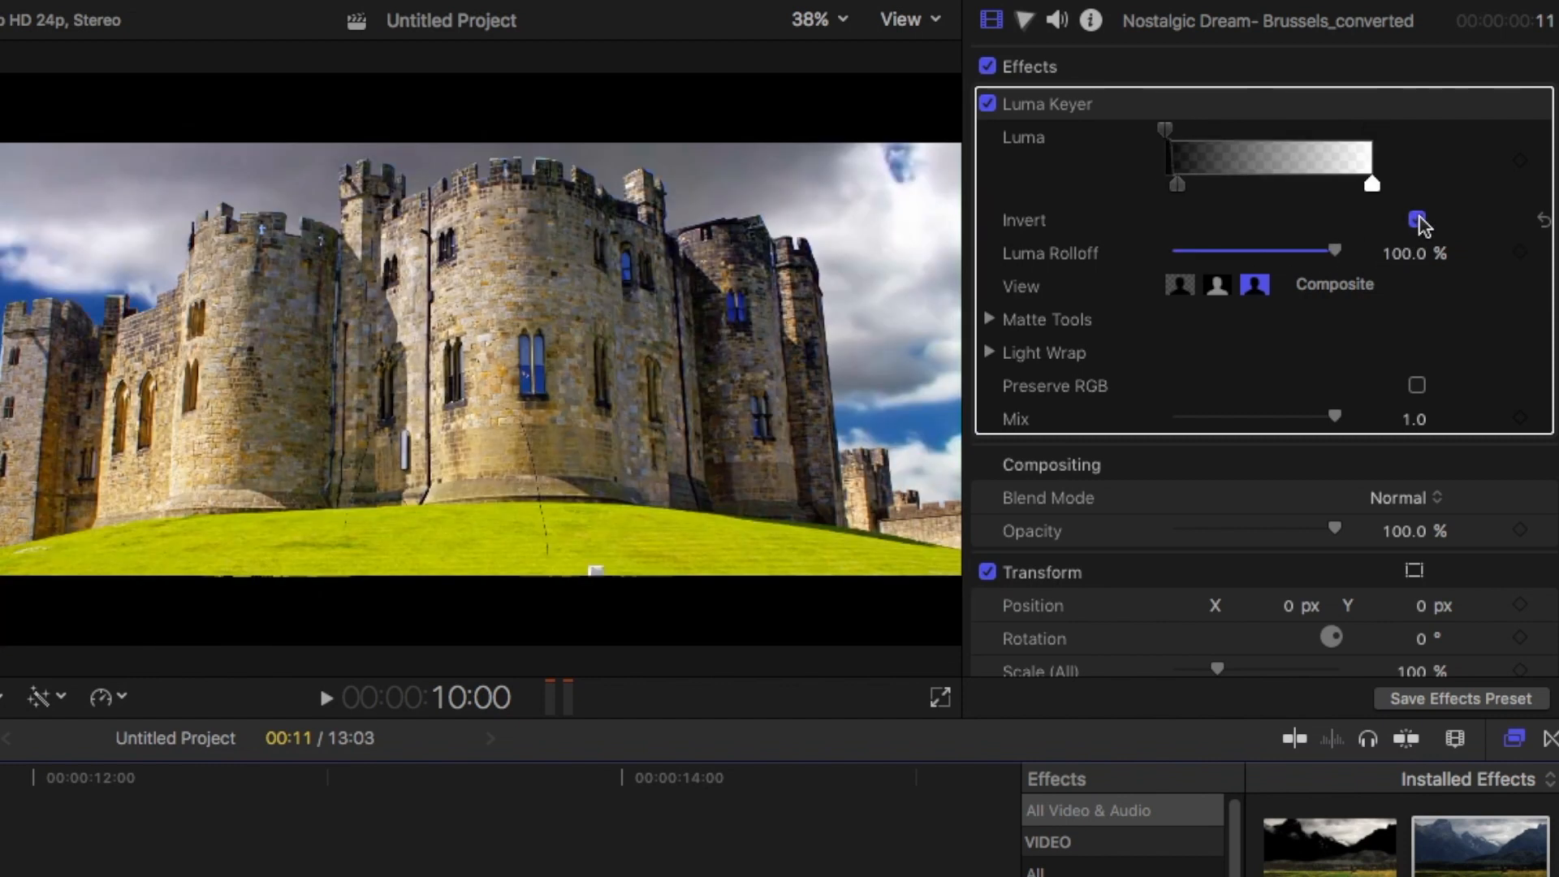
Step: Invert the Luma Keyer and connect the castle clip beneath the second tunnel clip
left_click(1417, 218)
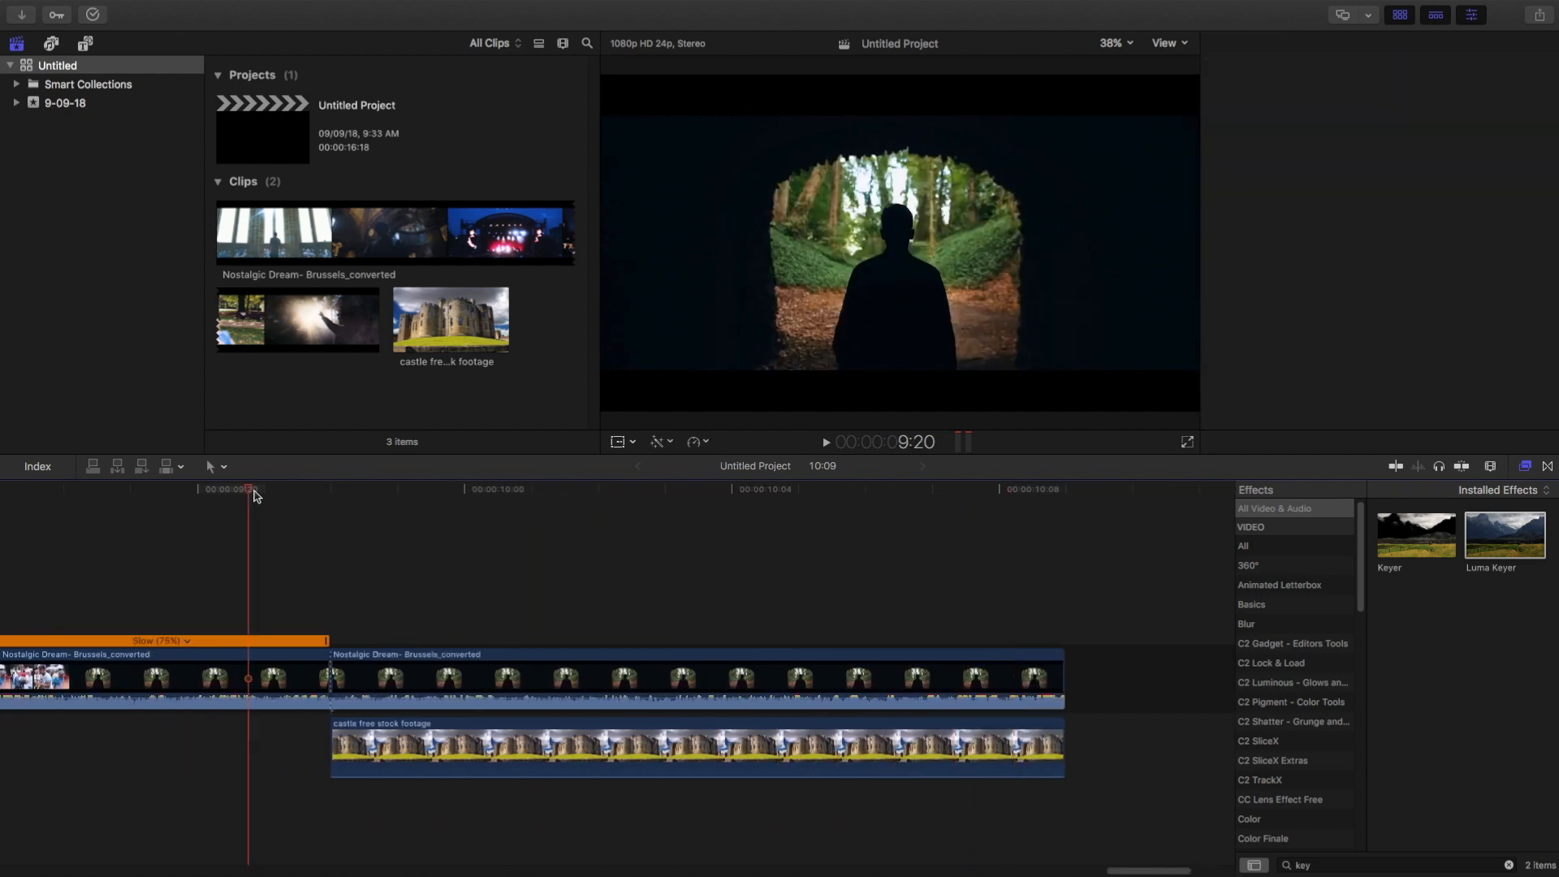
left_click(363, 488)
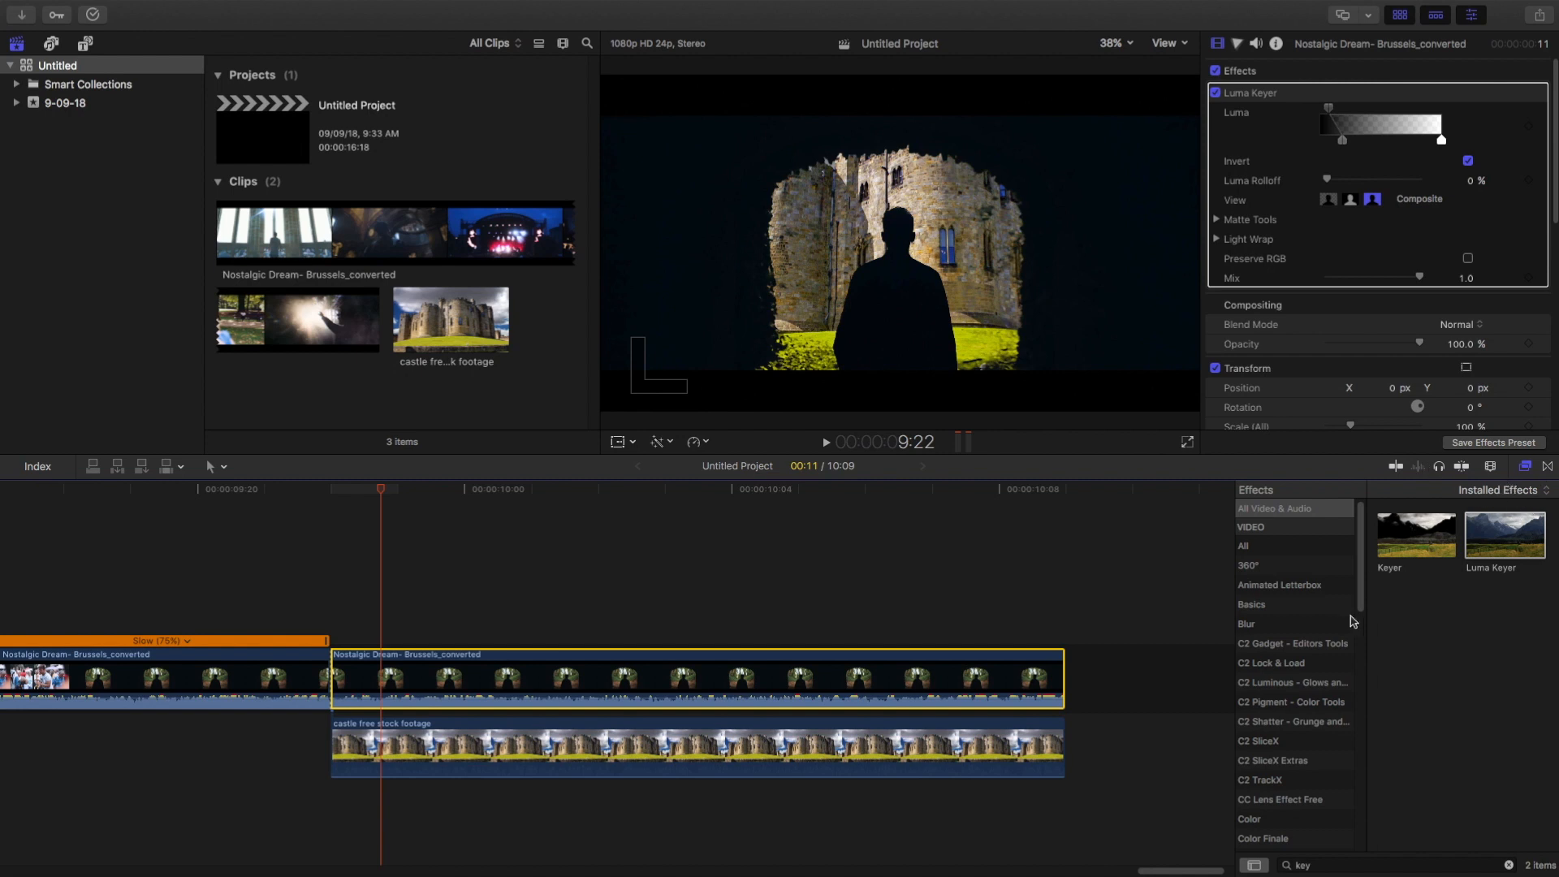
Step: Set Luma Rolloff to 0%, scrub to verify the key, and select the castle clip
left_click(1522, 466)
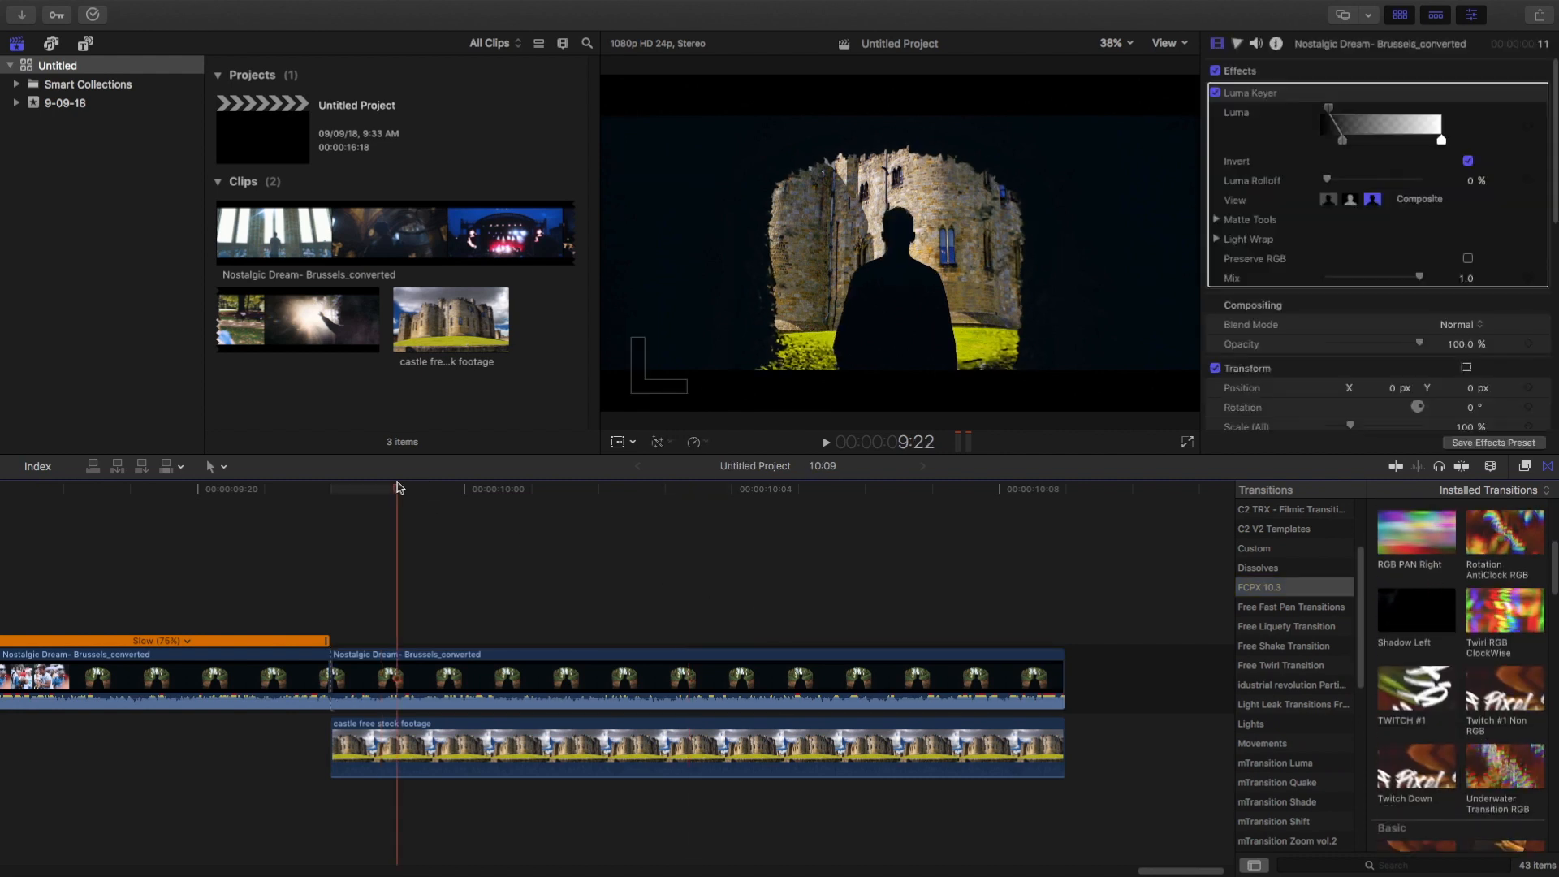
left_click(413, 488)
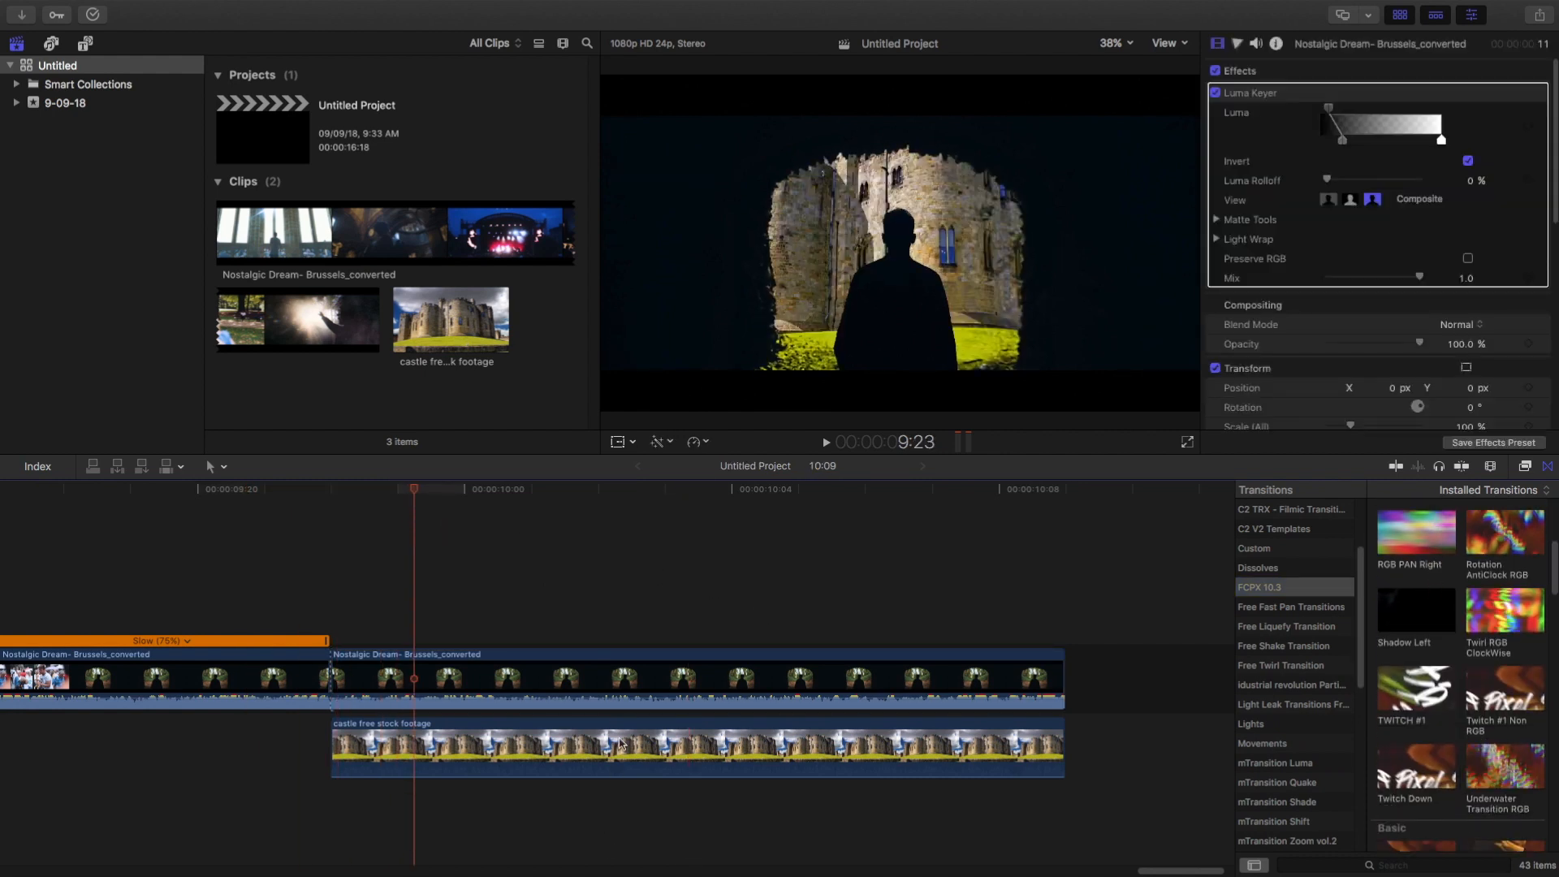
left_click(616, 746)
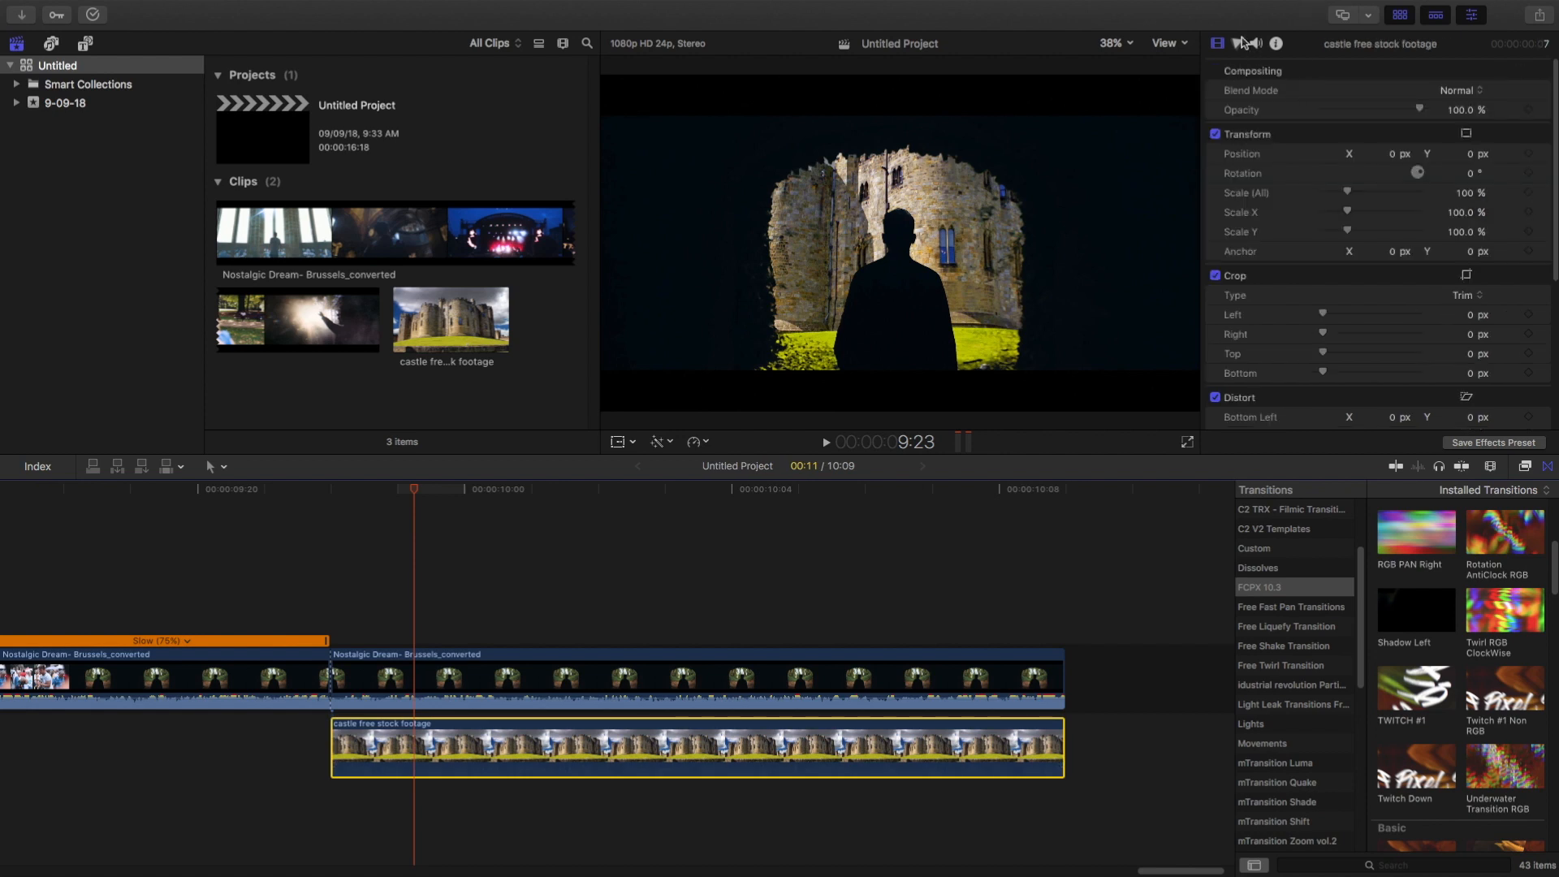
Step: Add Color Board, Color Wheels and Color Curves corrections to the castle clip
left_click(1236, 43)
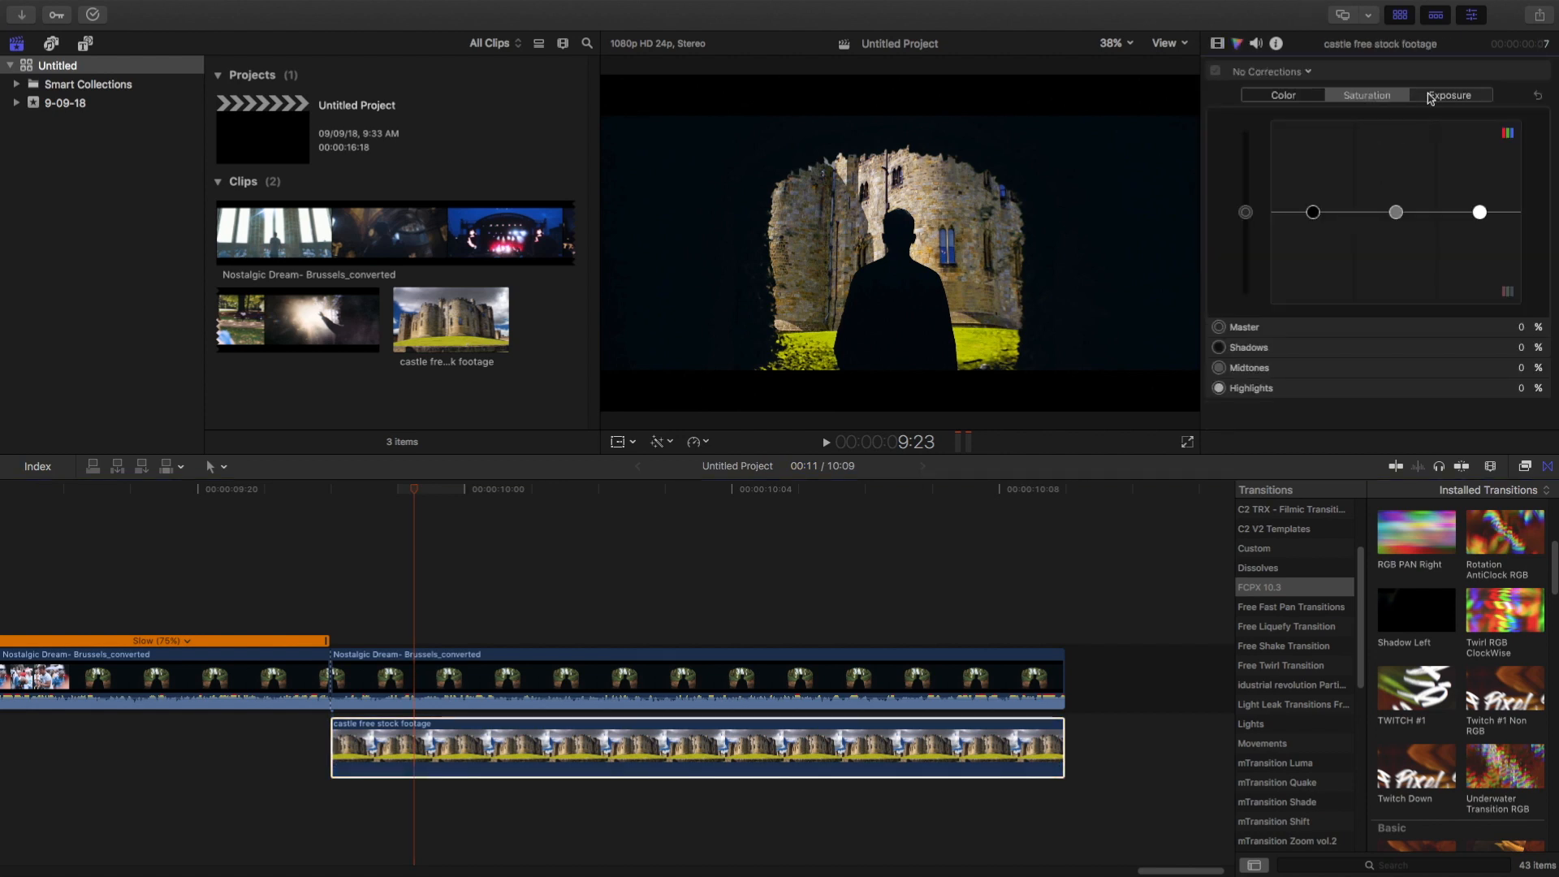
left_click(1271, 71)
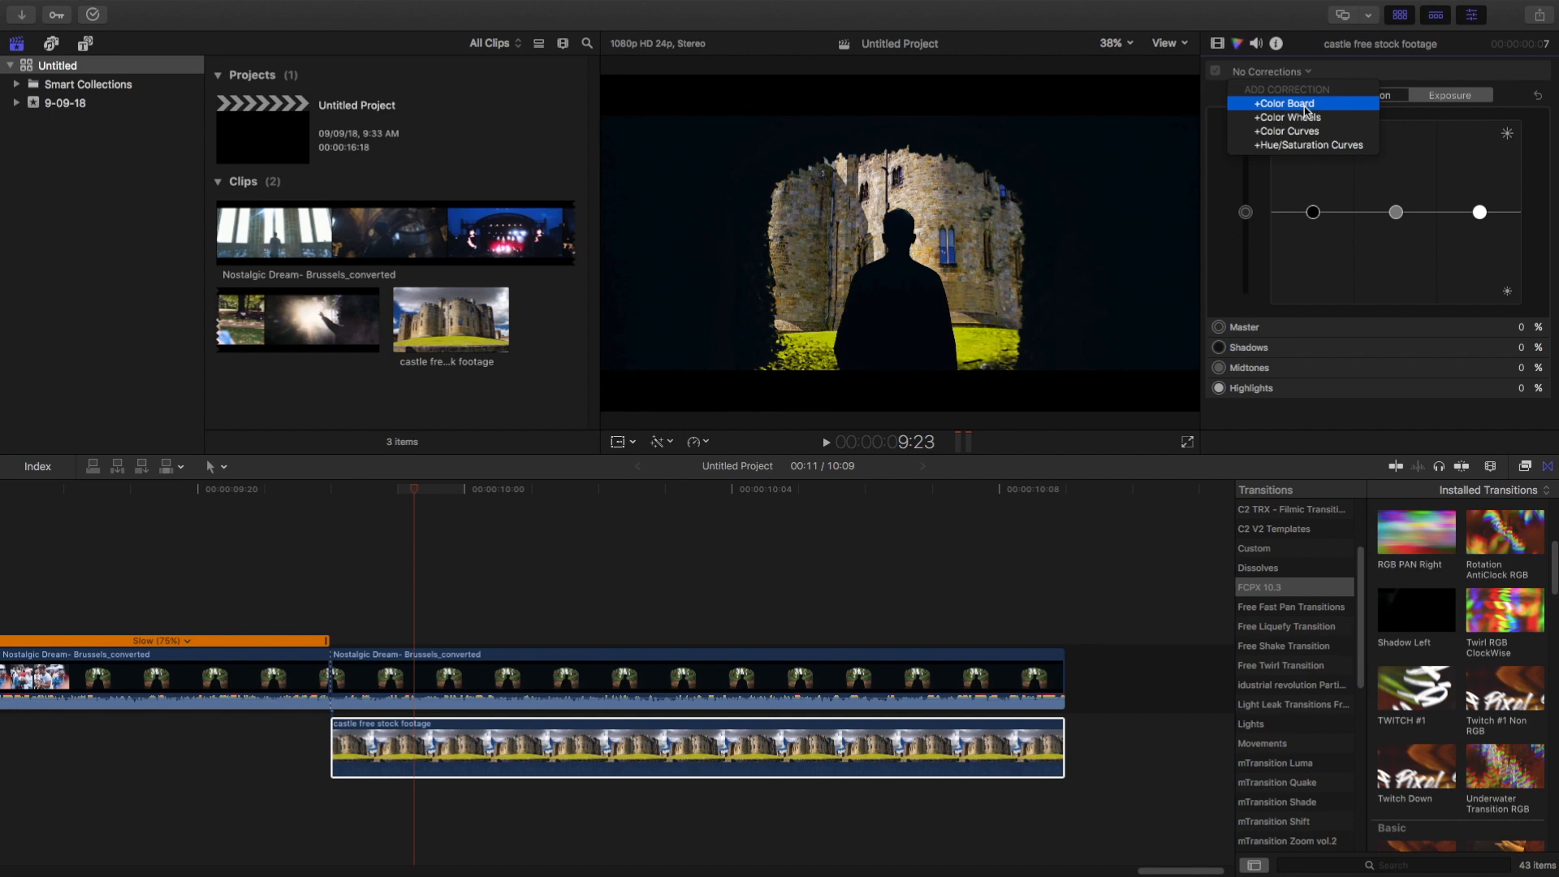
left_click(1284, 103)
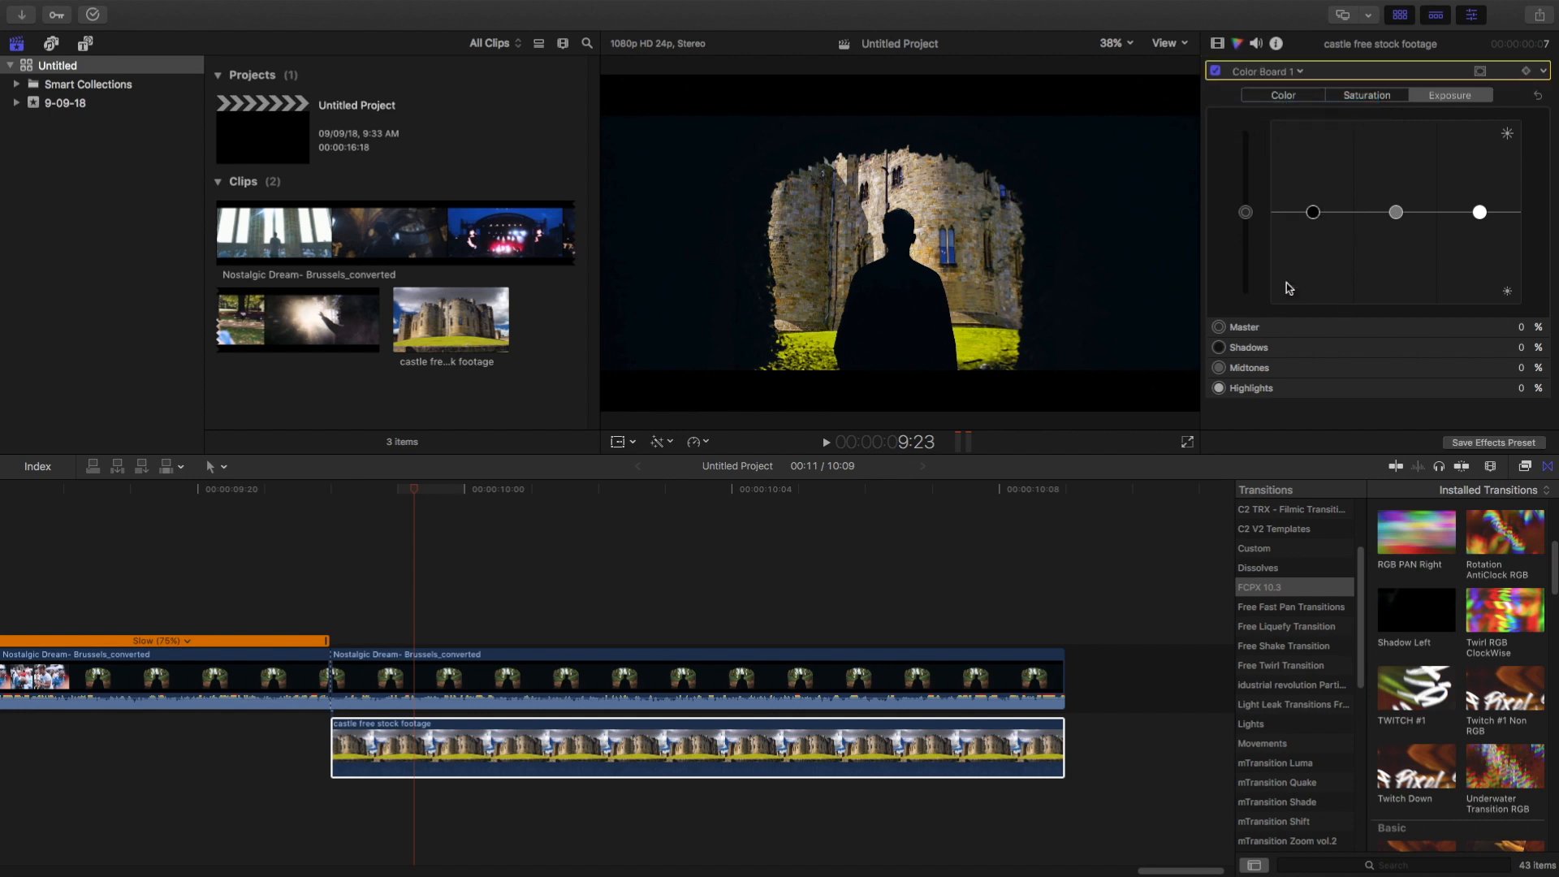
left_click(1267, 70)
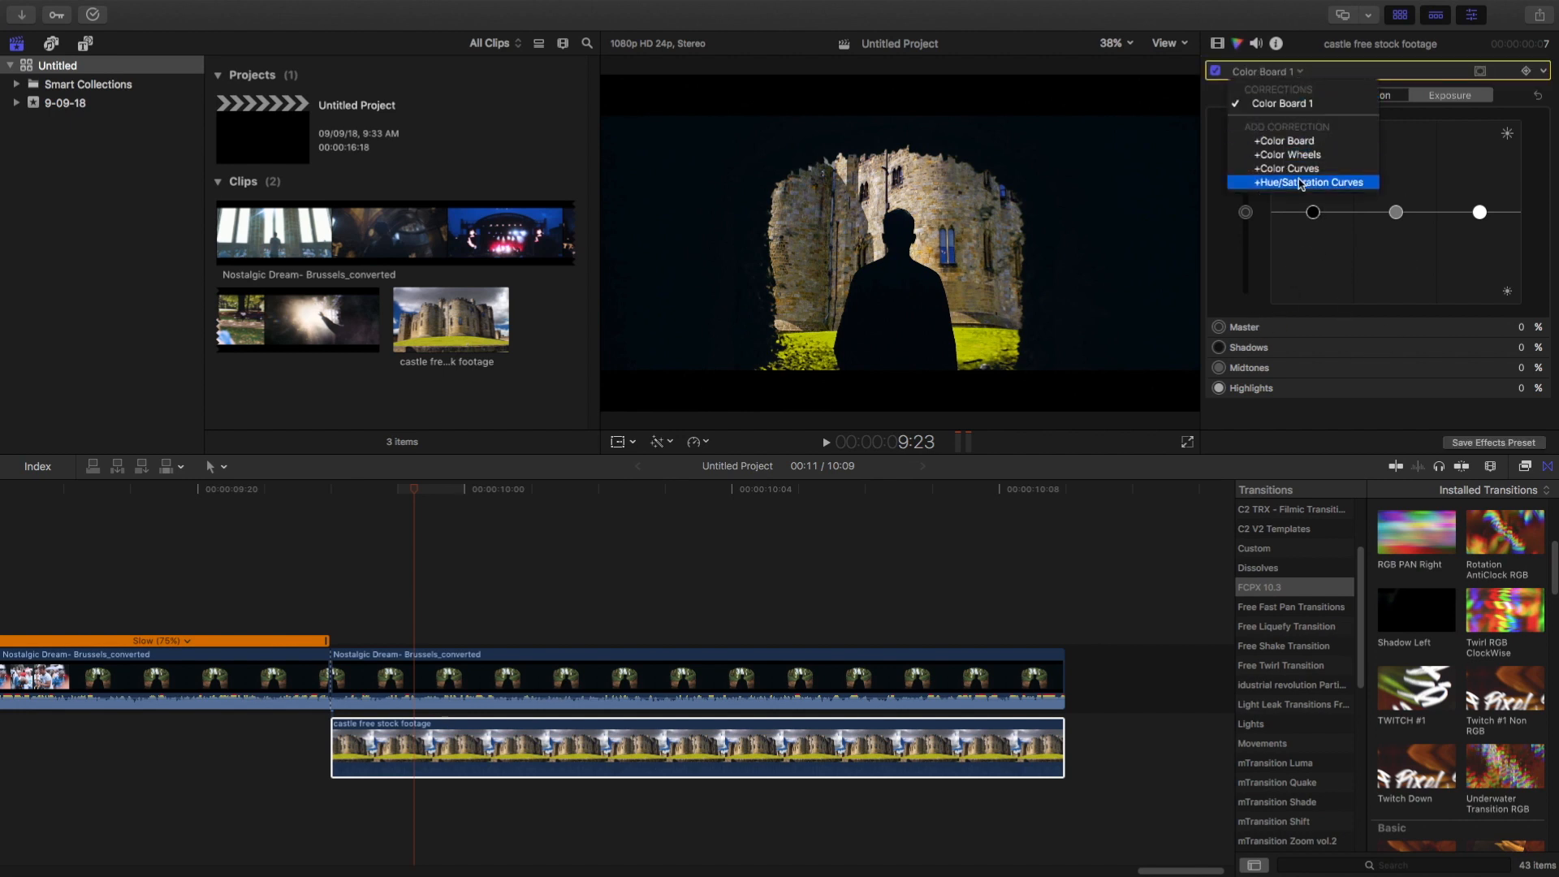
left_click(1289, 154)
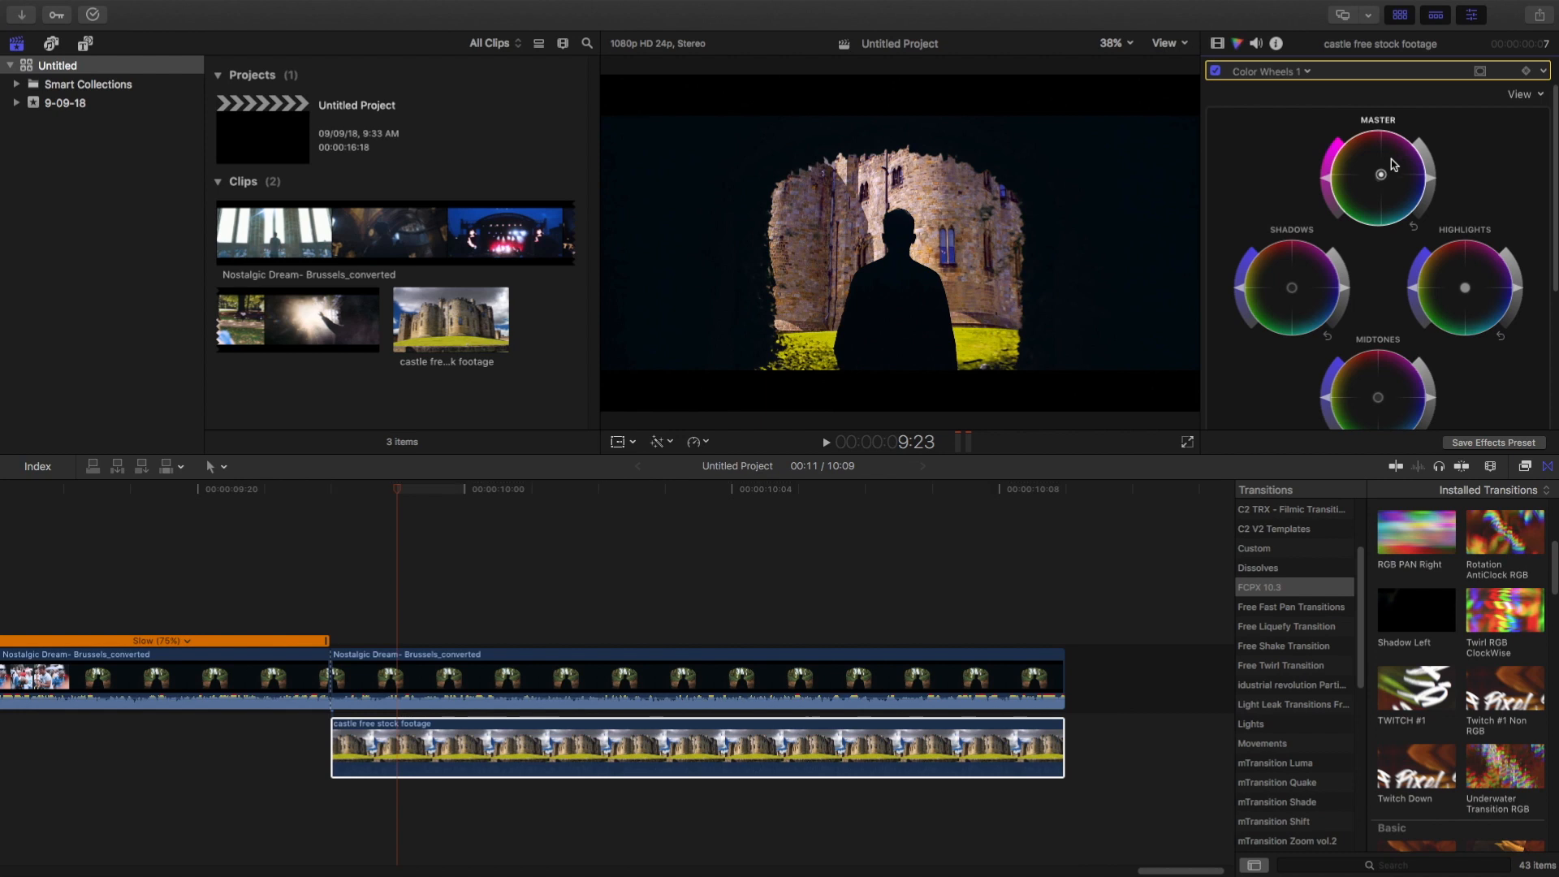
left_click(1275, 70)
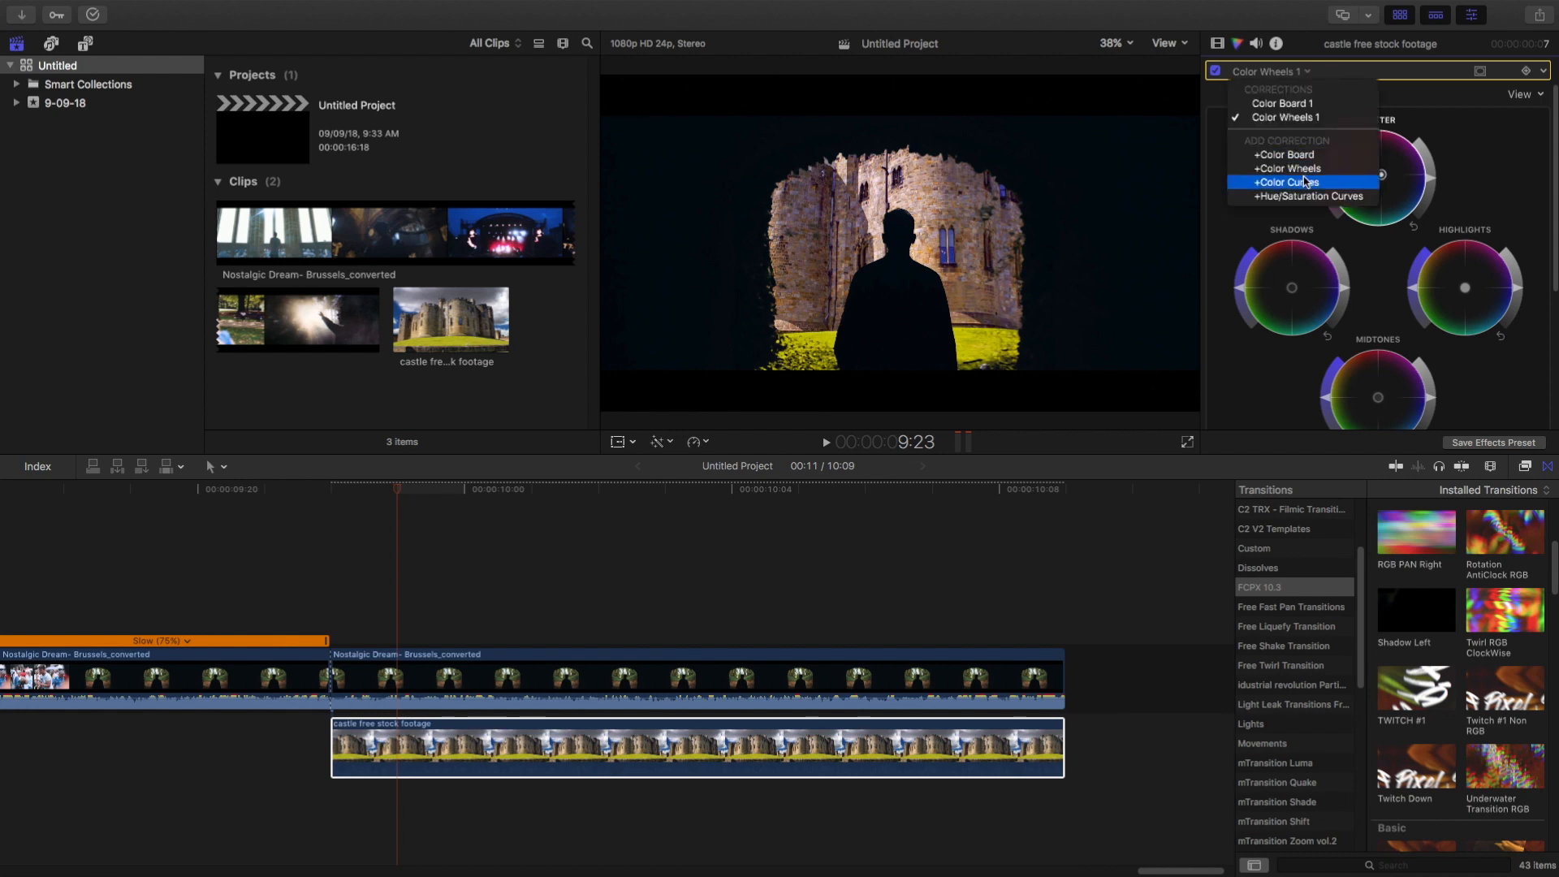
left_click(1286, 181)
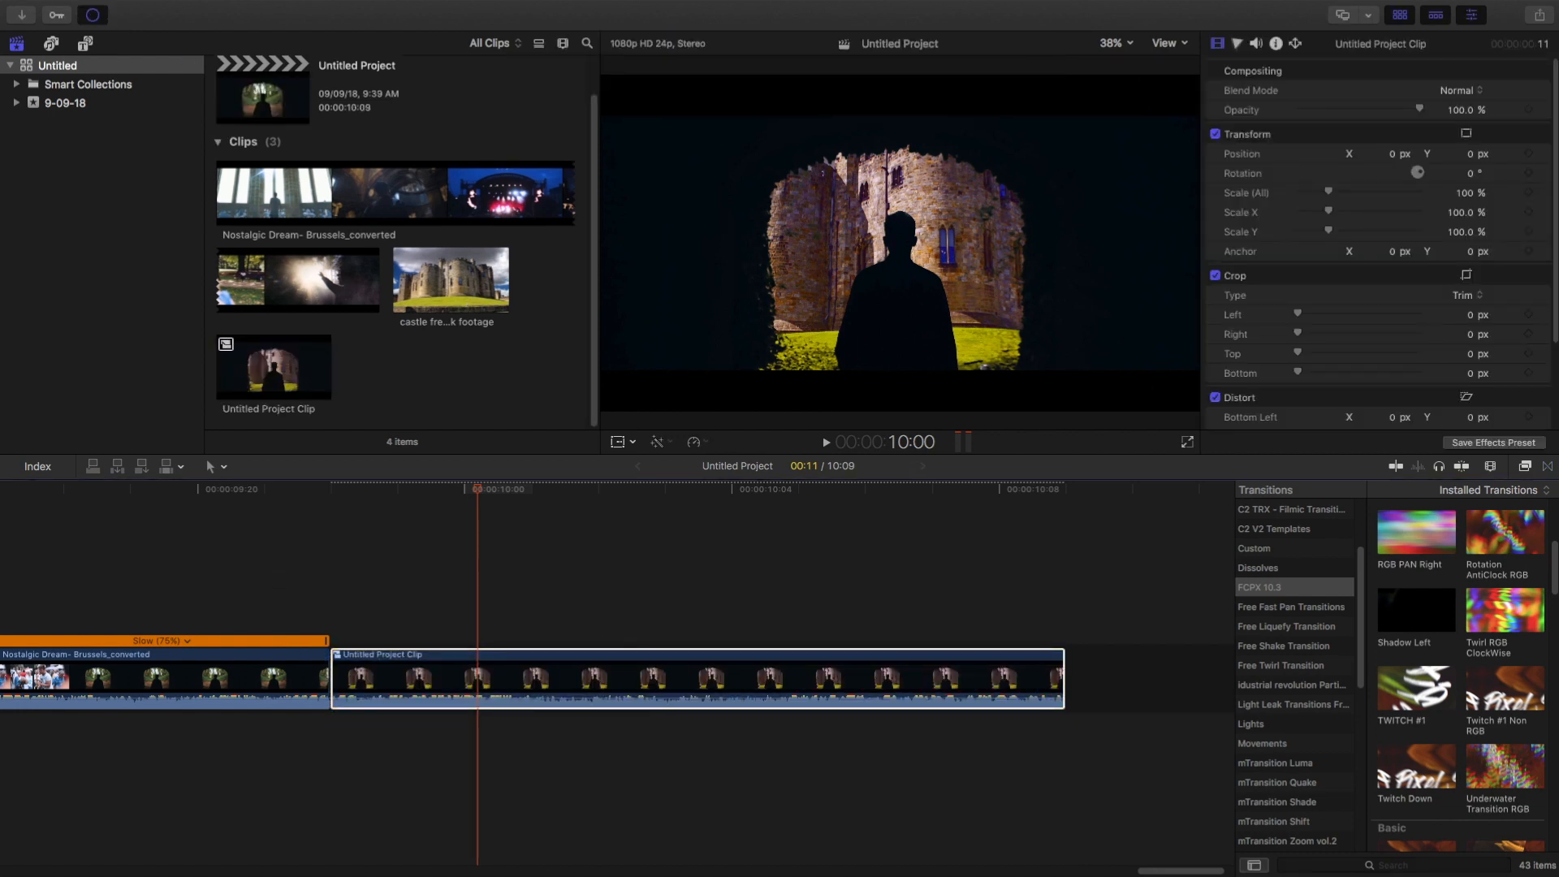
Step: Make the tunnel and castle clips into compound clip 'Untitled Project Clip', checking background tasks
left_click(92, 14)
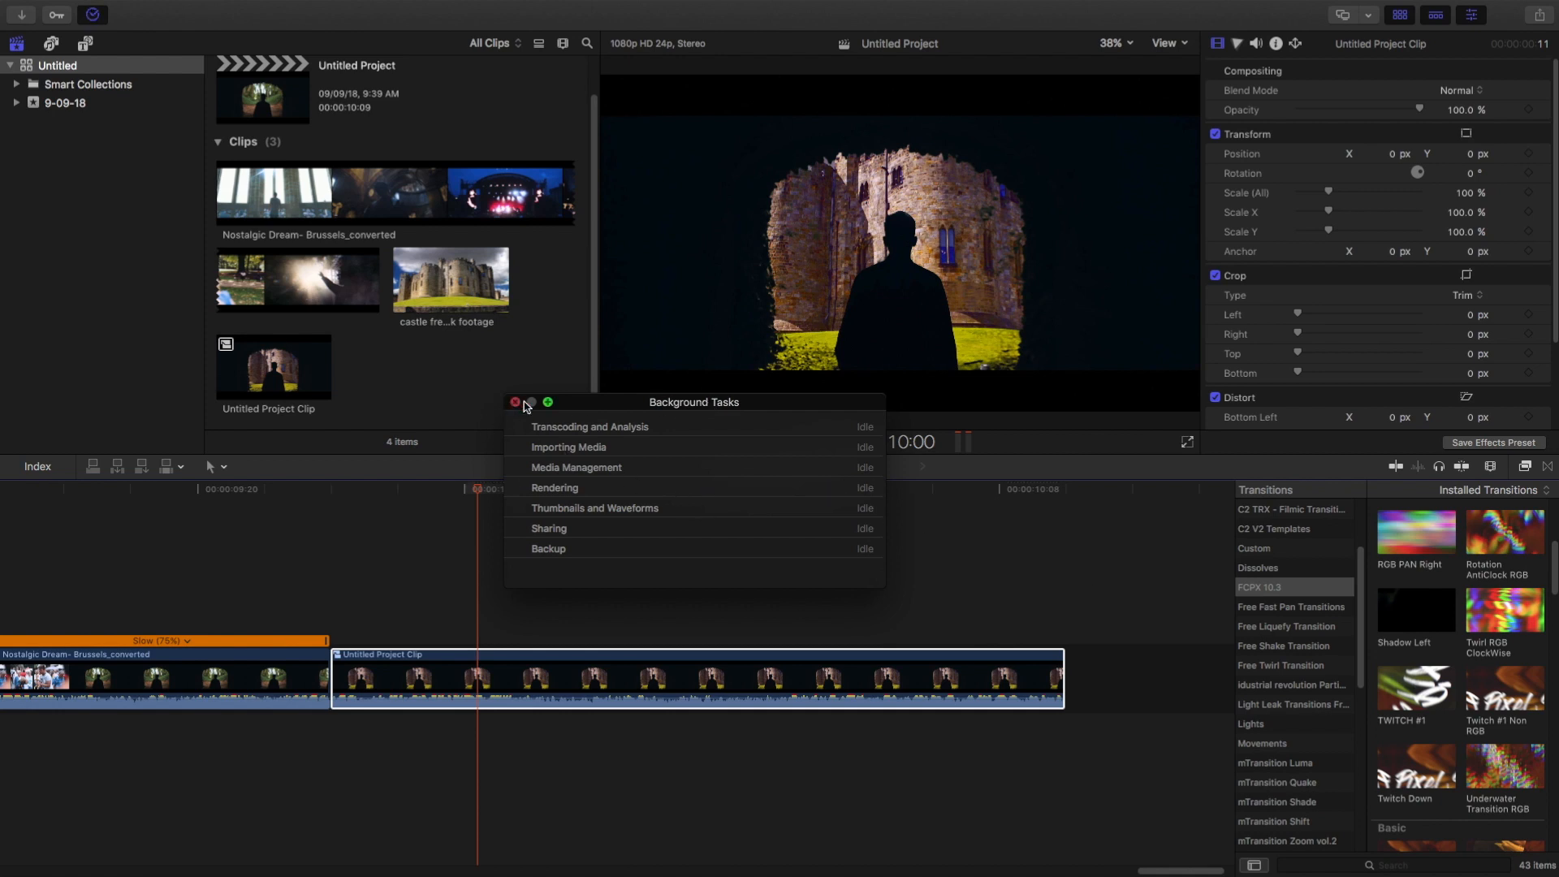
left_click(514, 402)
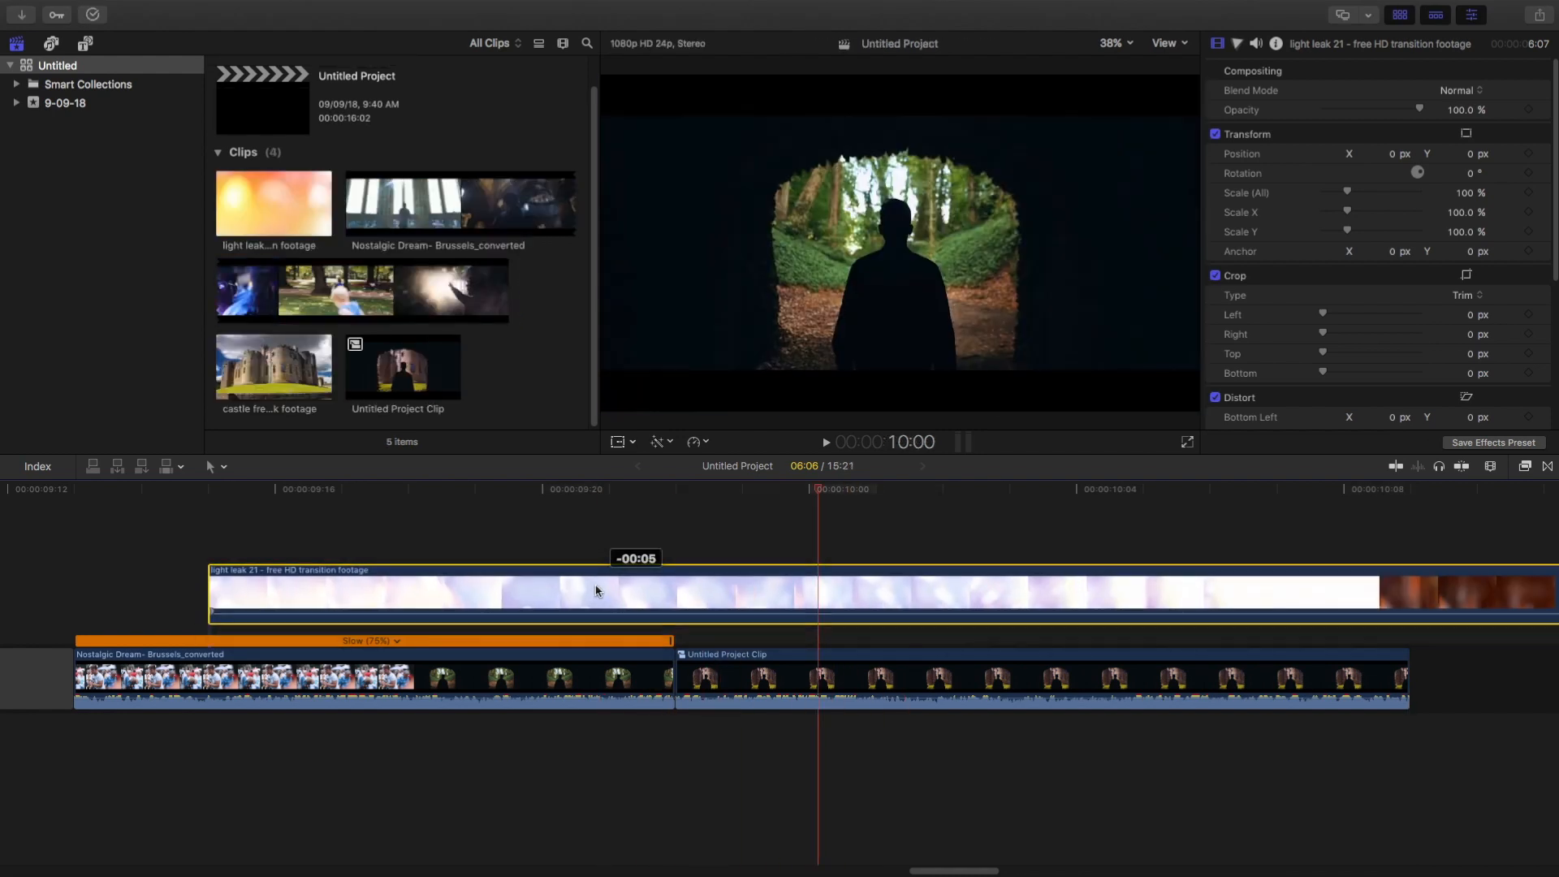
Step: Blade the light leak where its white part ends, delete it, and slide the orange part over the tunnel
left_click(1027, 488)
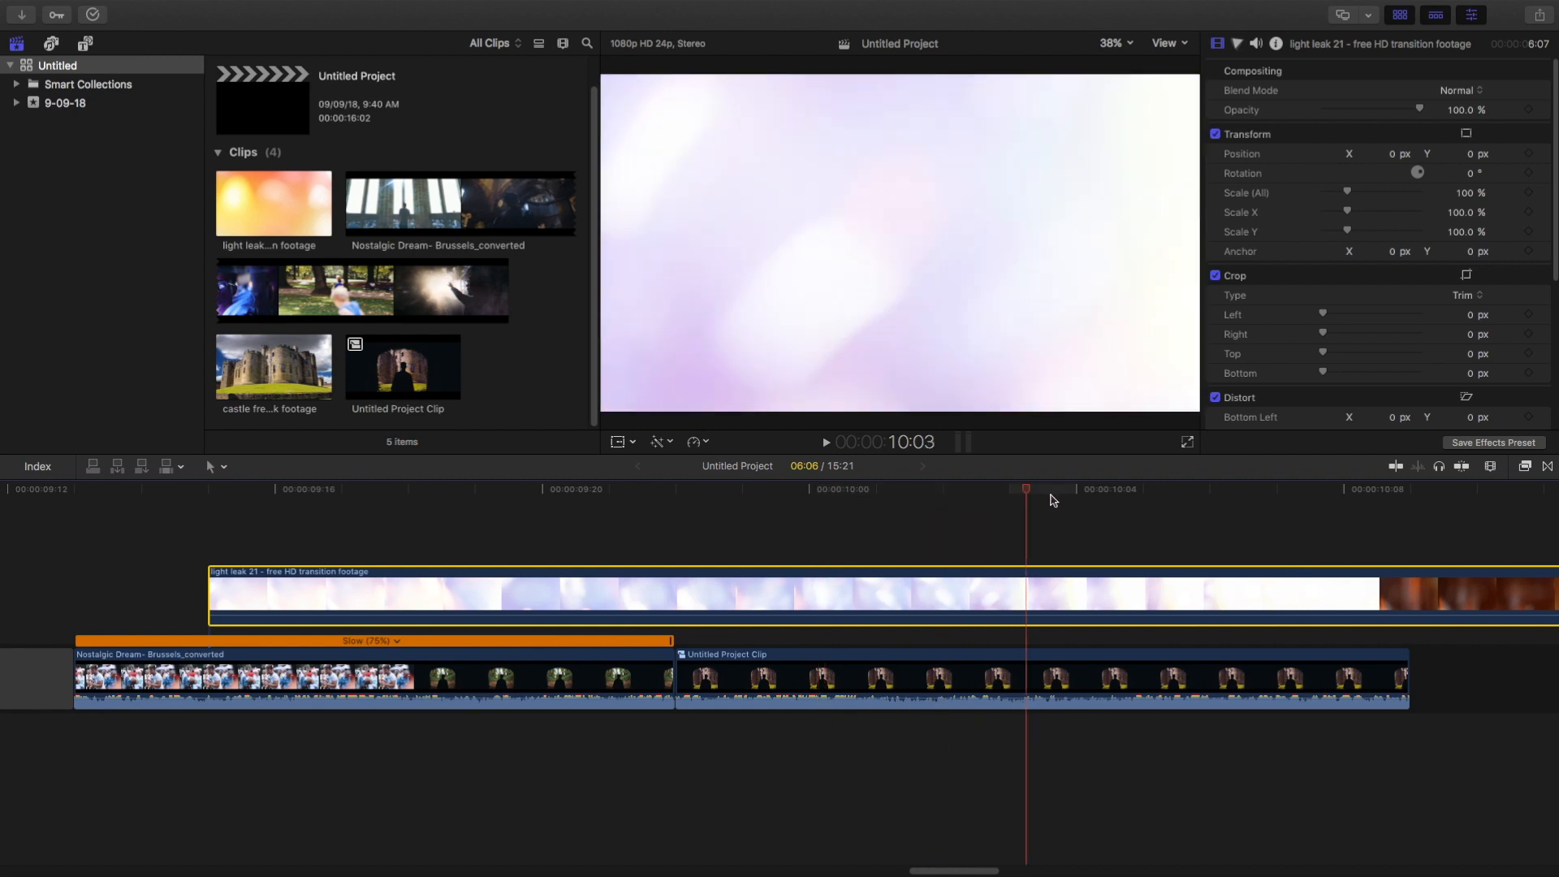
left_click(840, 488)
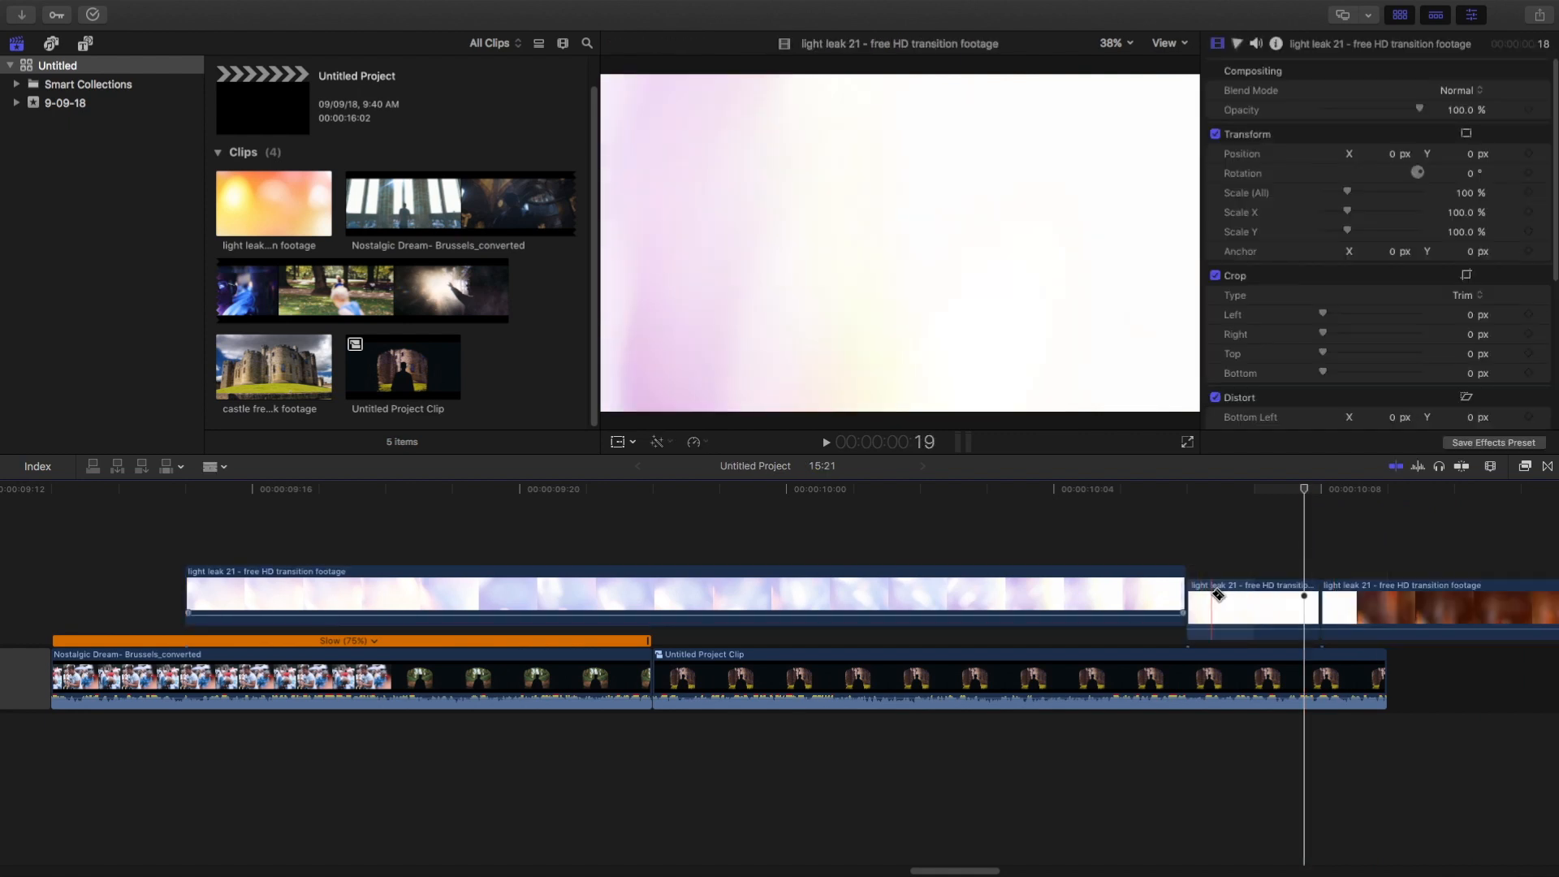
left_click(1251, 607)
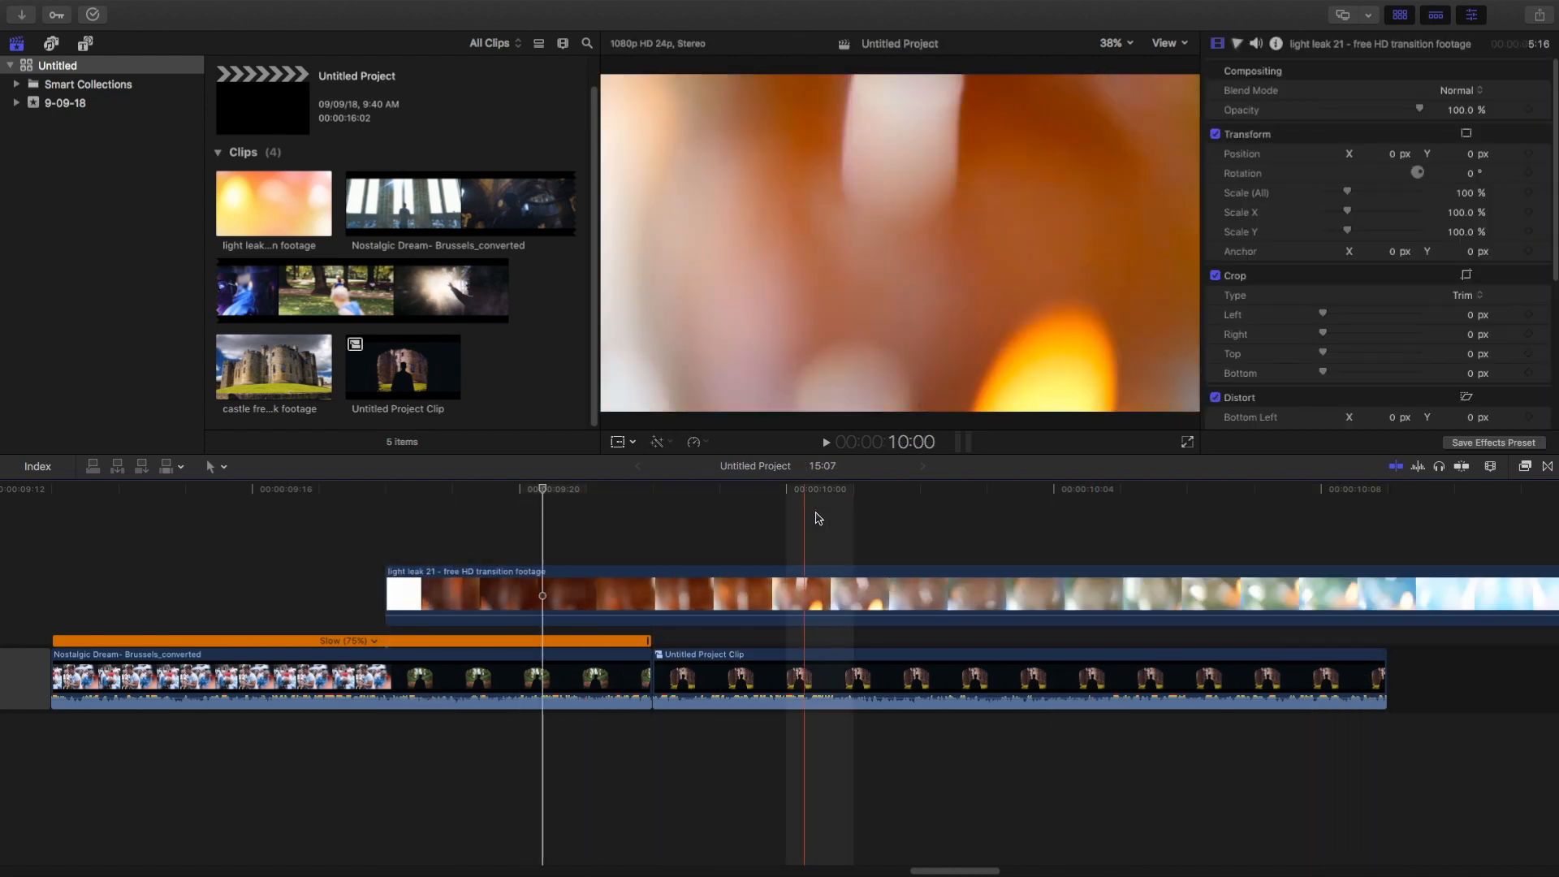
left_click(892, 593)
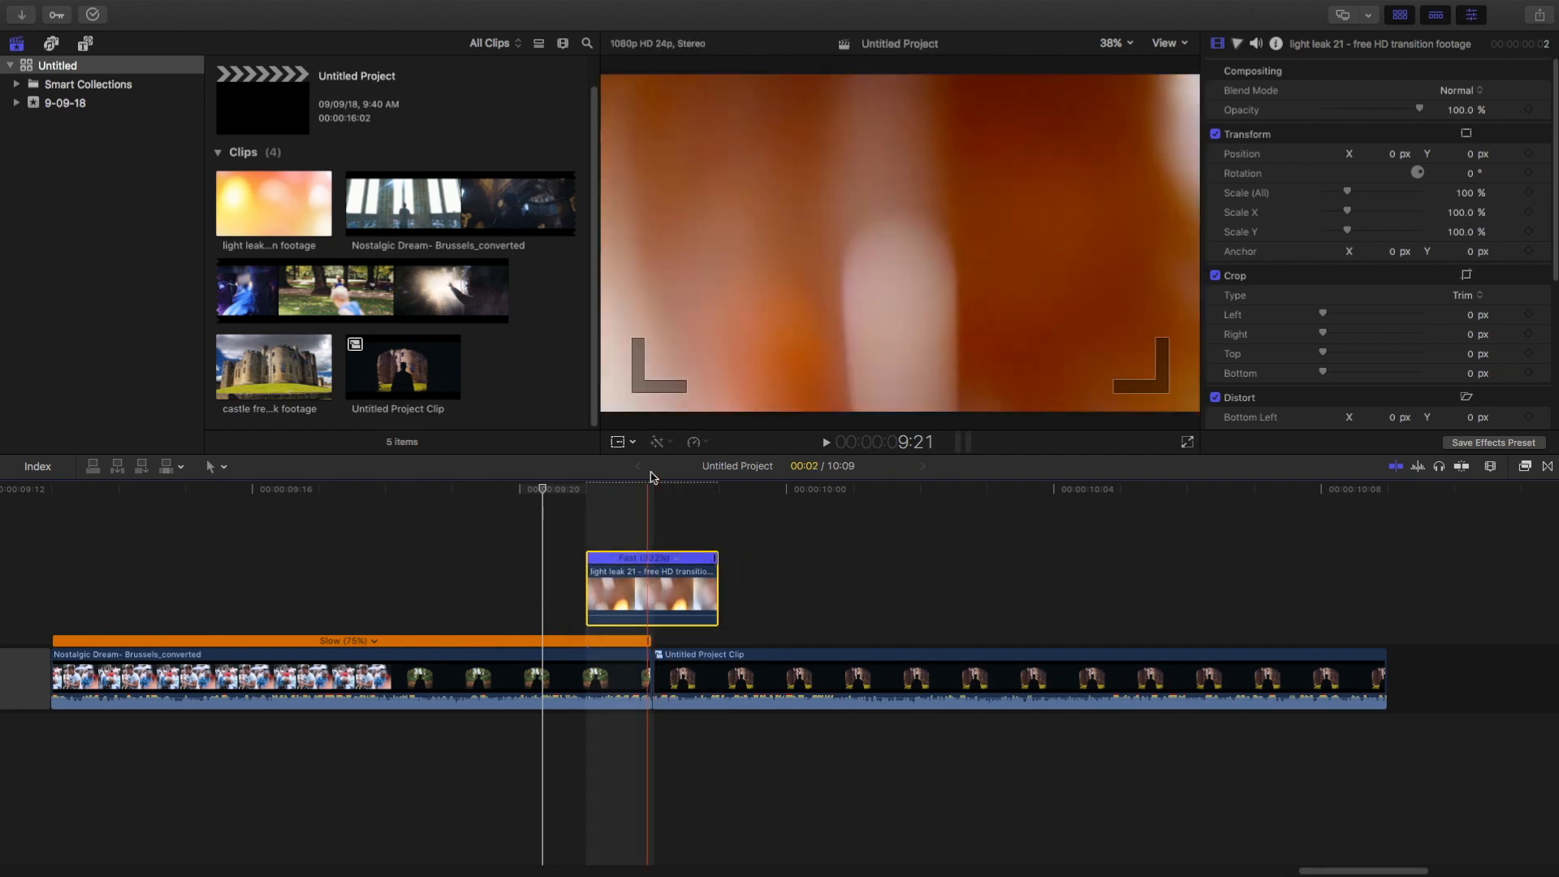
Step: Set the shortened, sped-up light leak's blend mode to Lighten
left_click(1459, 90)
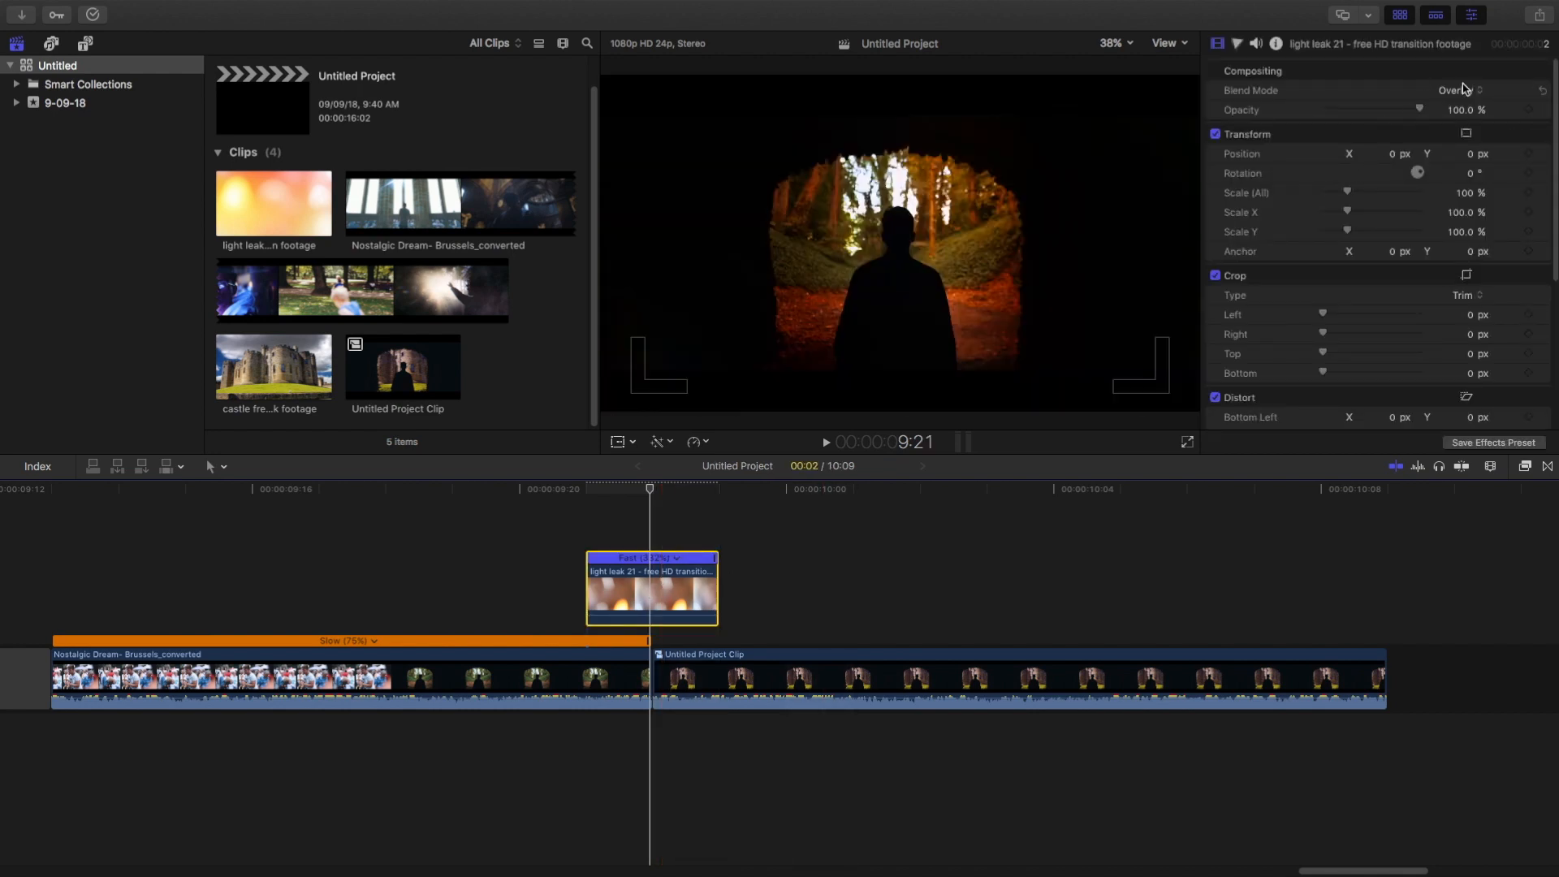
left_click(1457, 91)
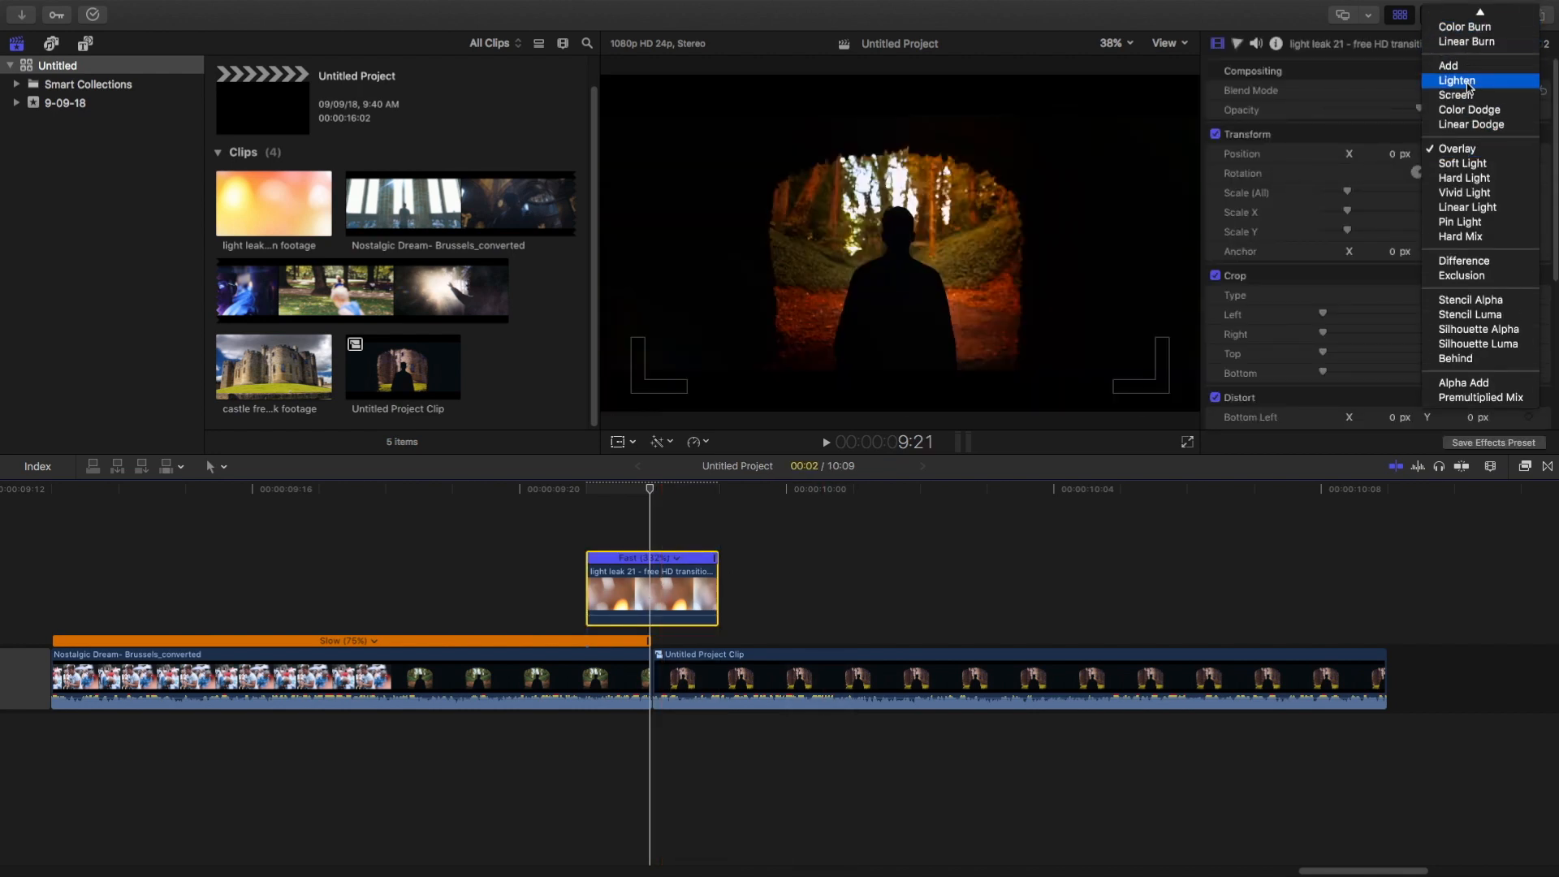
left_click(1456, 80)
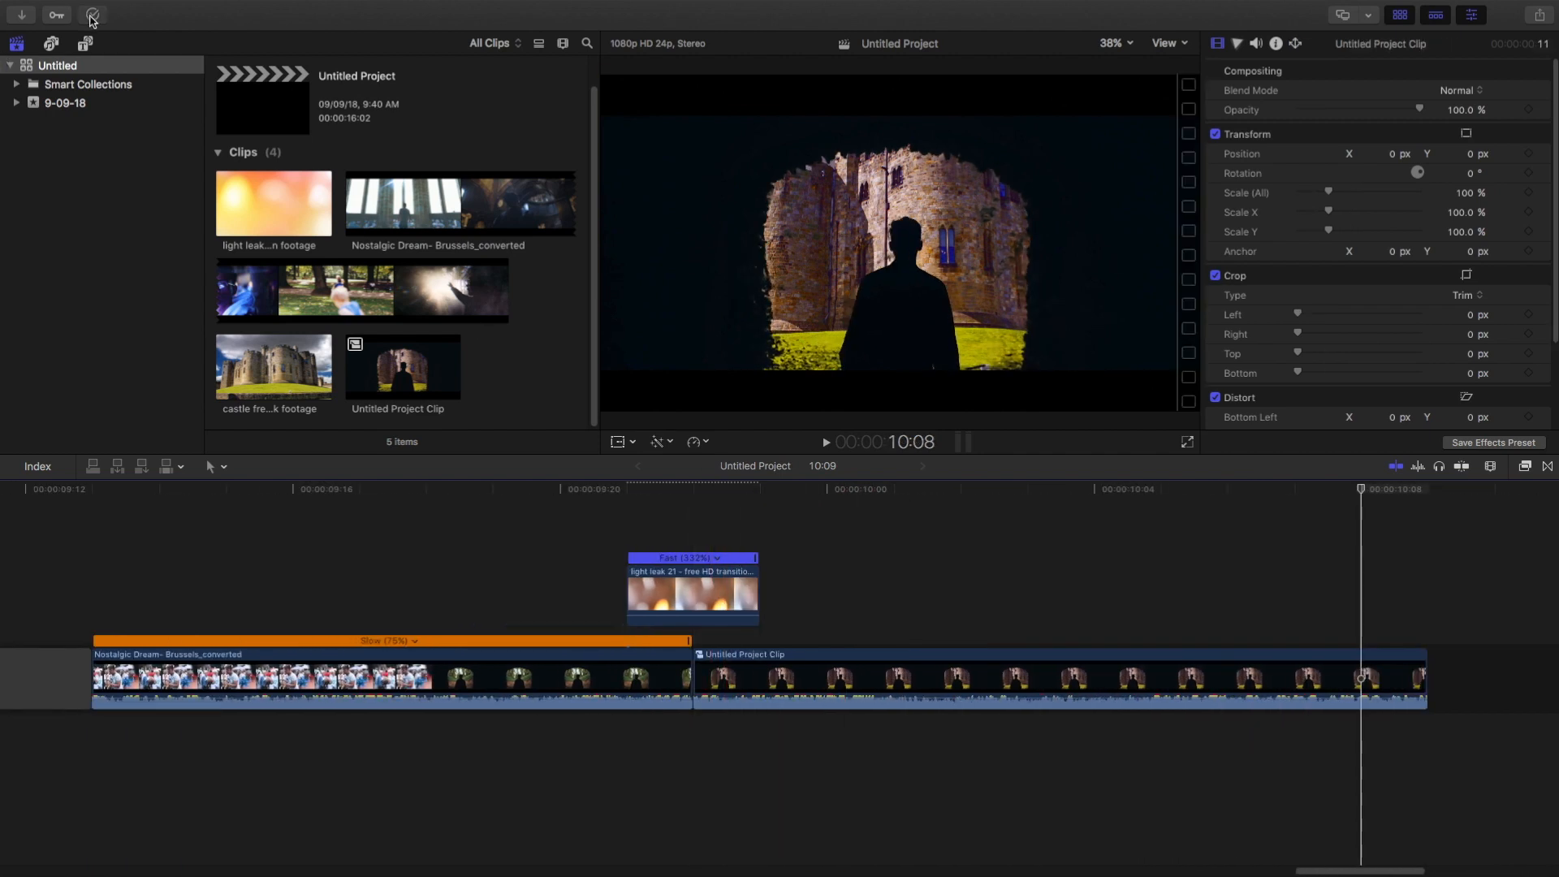
Step: Crop the light leak's top and bottom and lower its opacity to about 35%
left_click(92, 15)
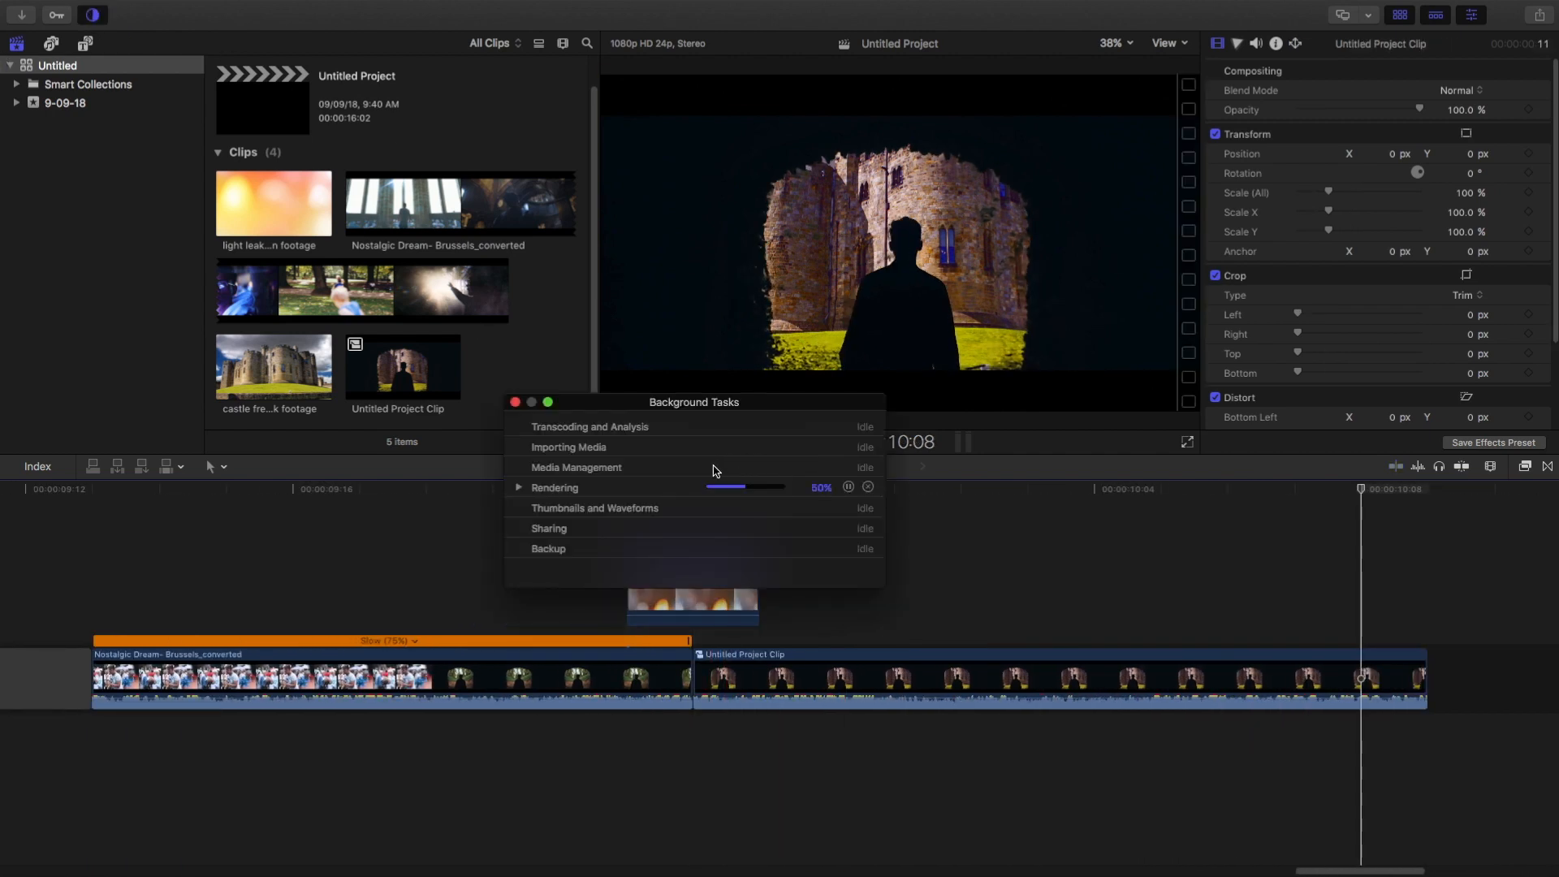
left_click(514, 402)
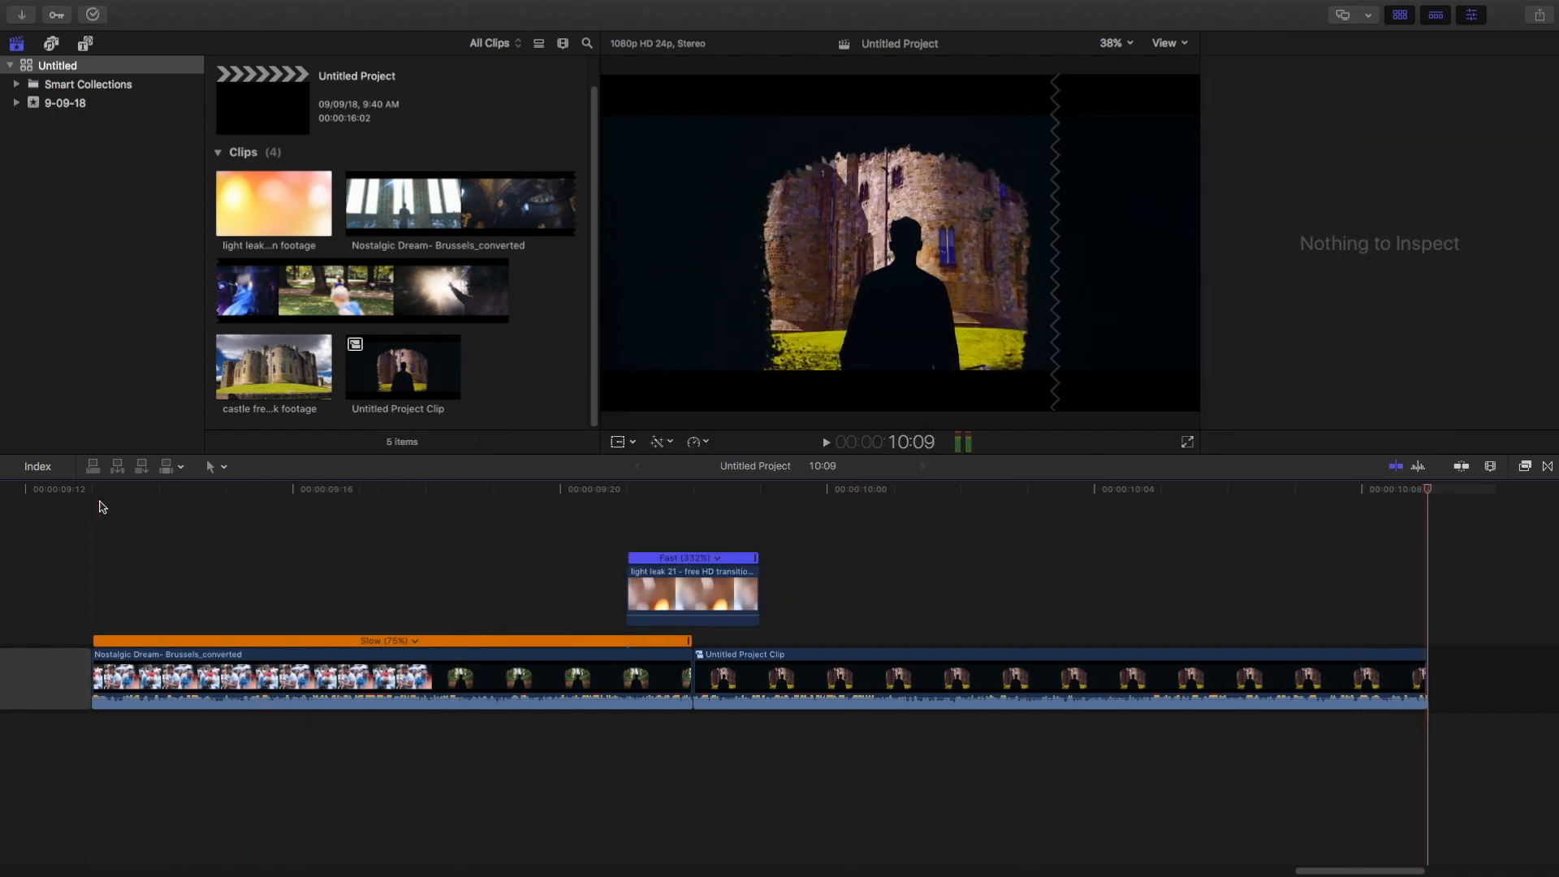
left_click(700, 544)
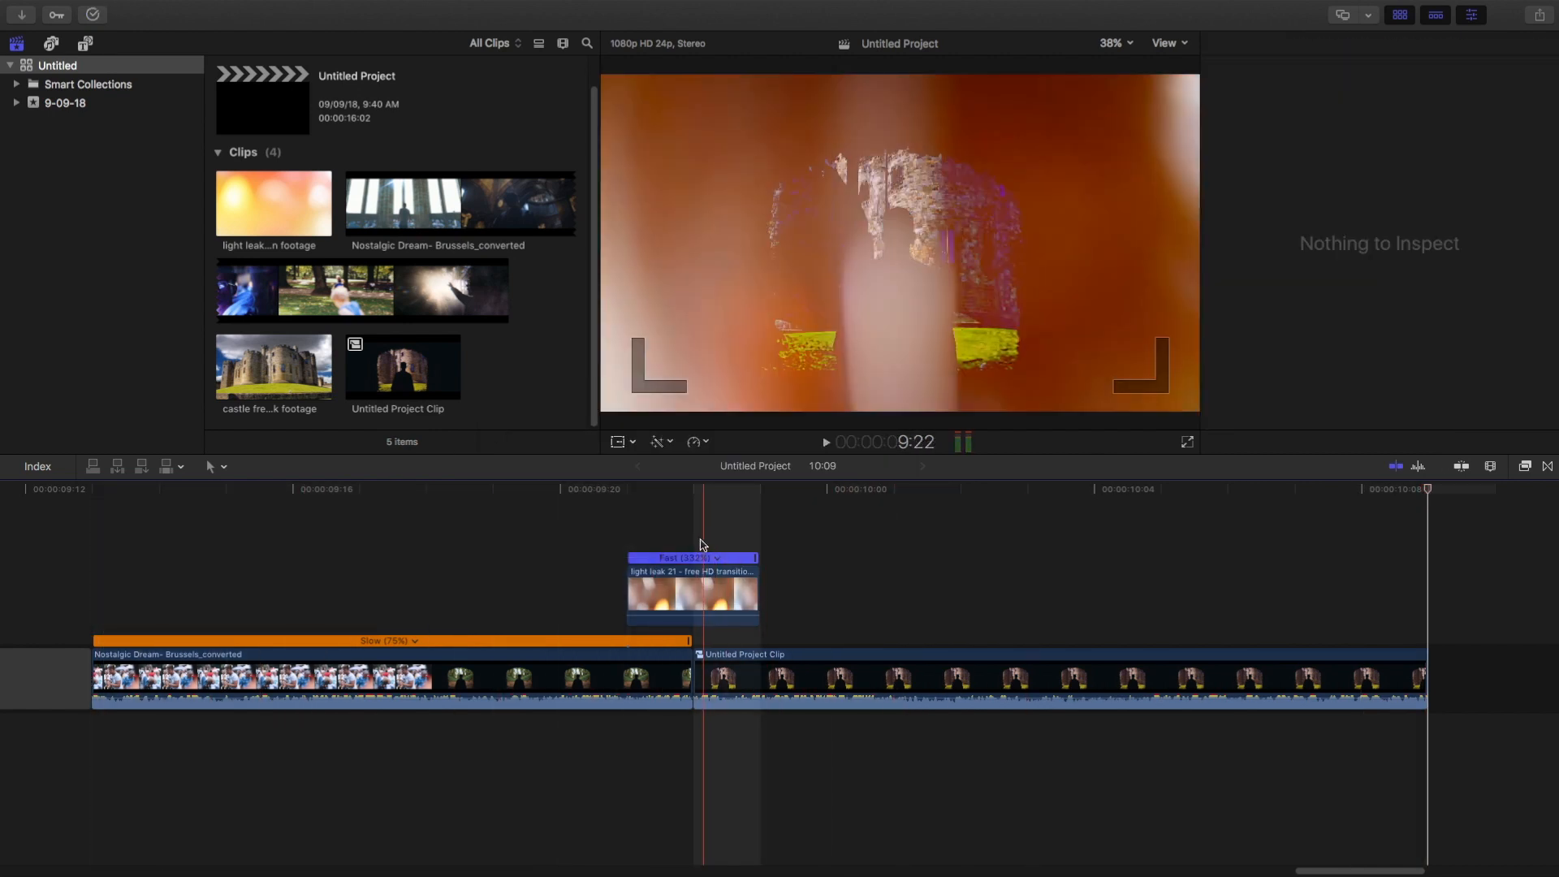
left_click(691, 592)
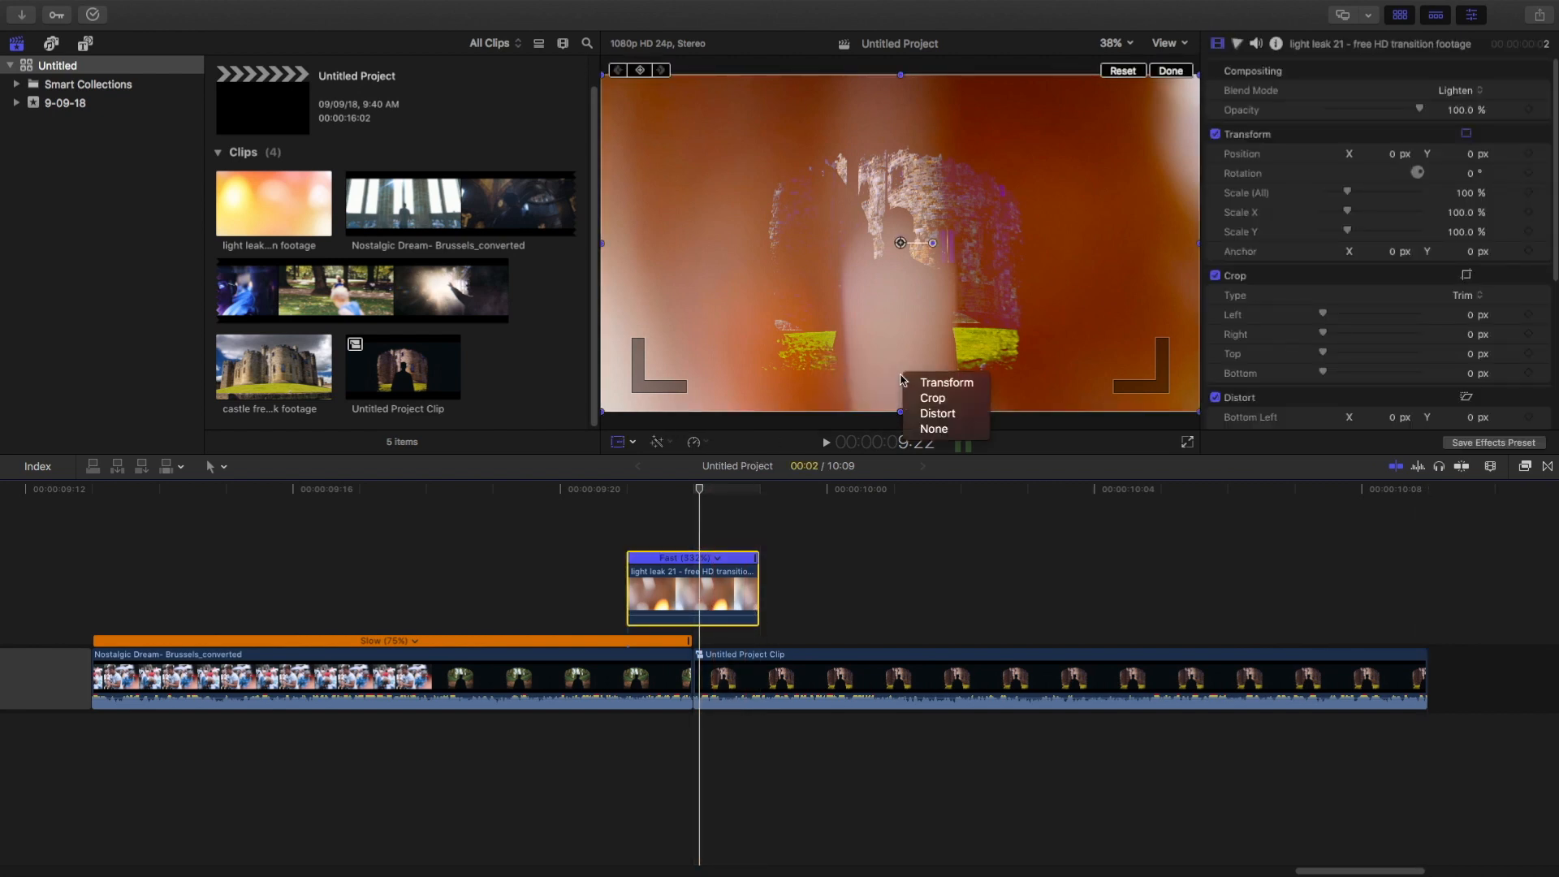
left_click(933, 398)
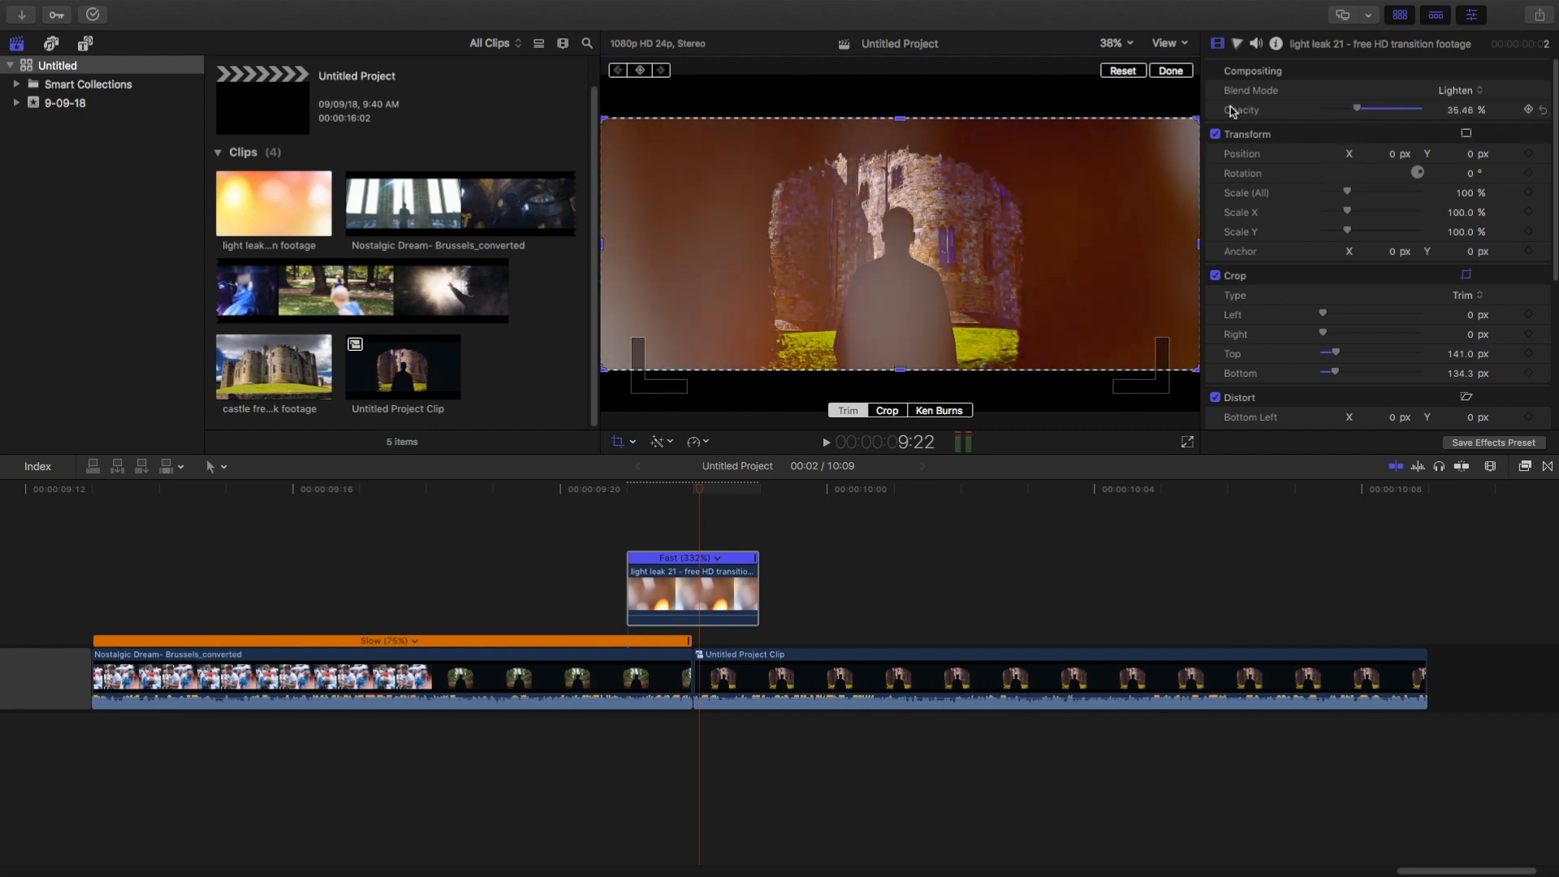
left_click(1169, 71)
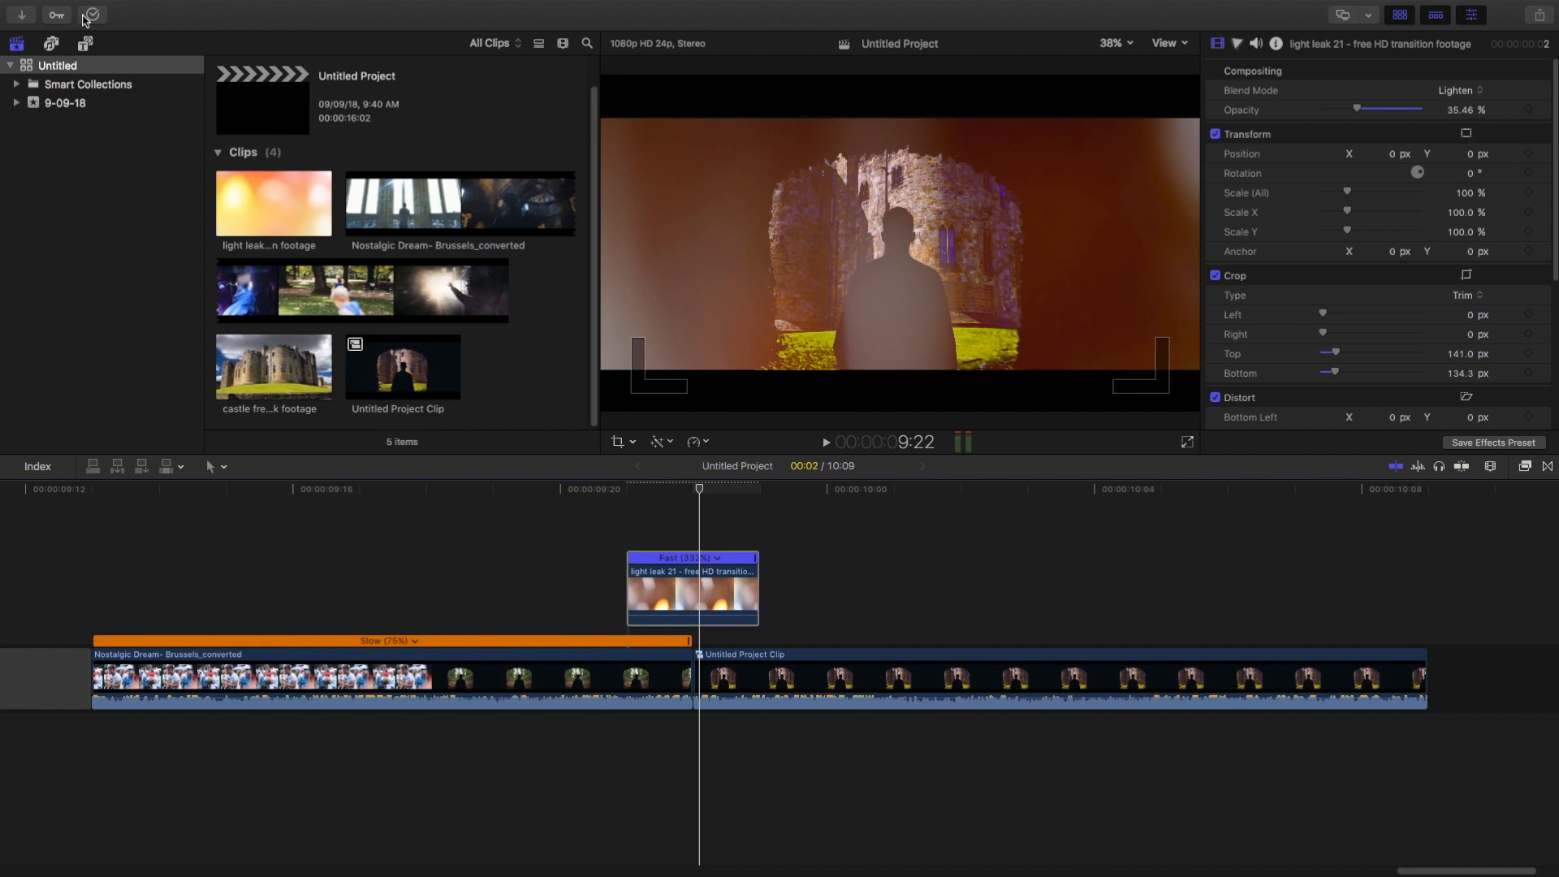
Step: Check rendering in Background Tasks, close it, and select the light leak clip
left_click(91, 14)
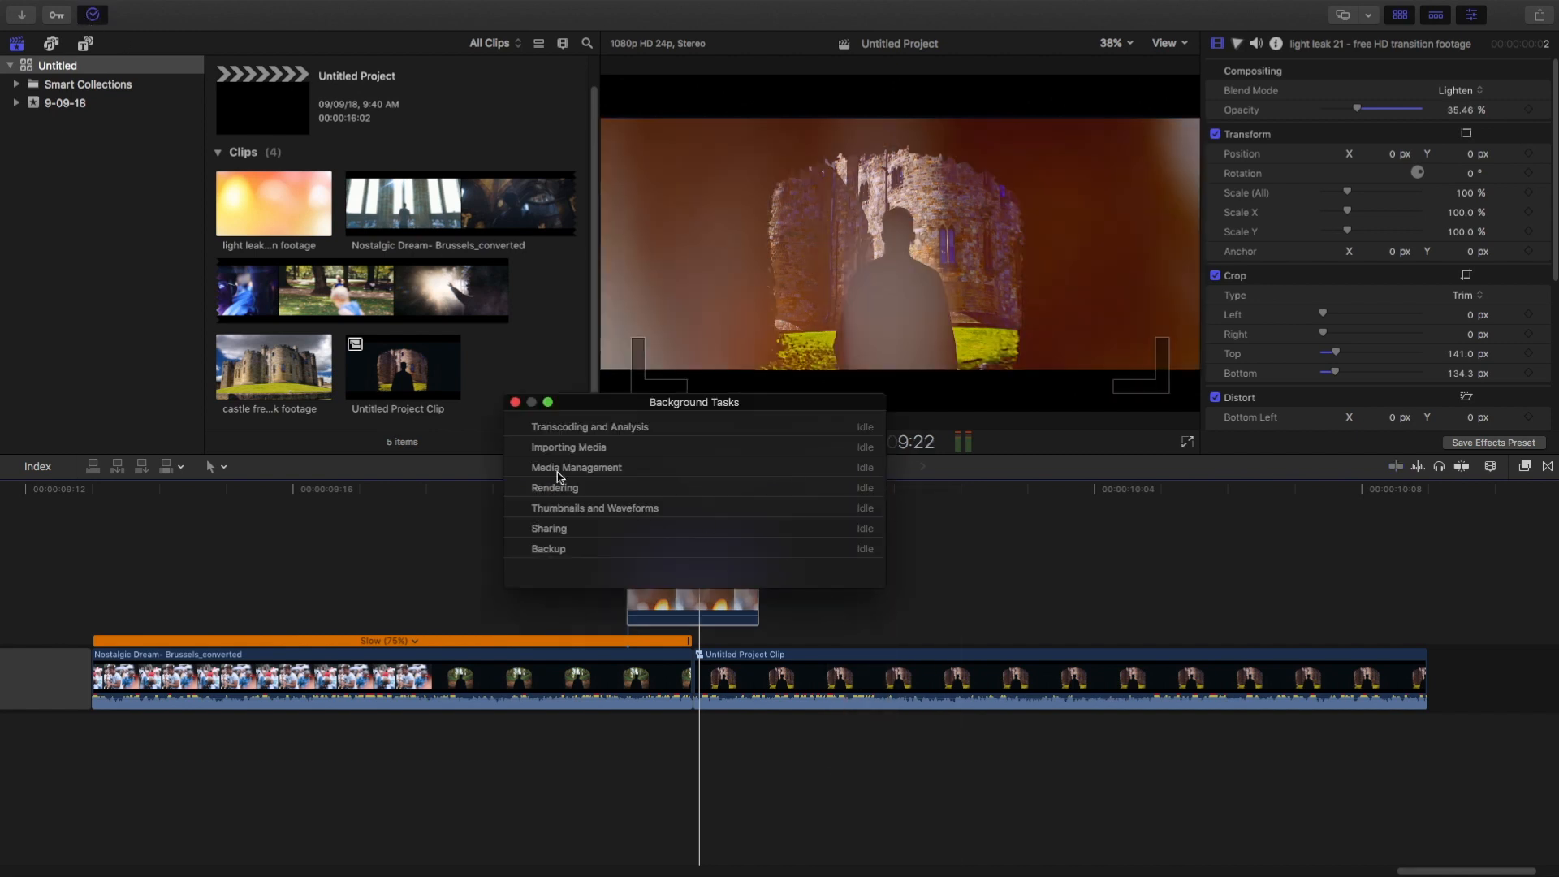
mouse_move(513, 419)
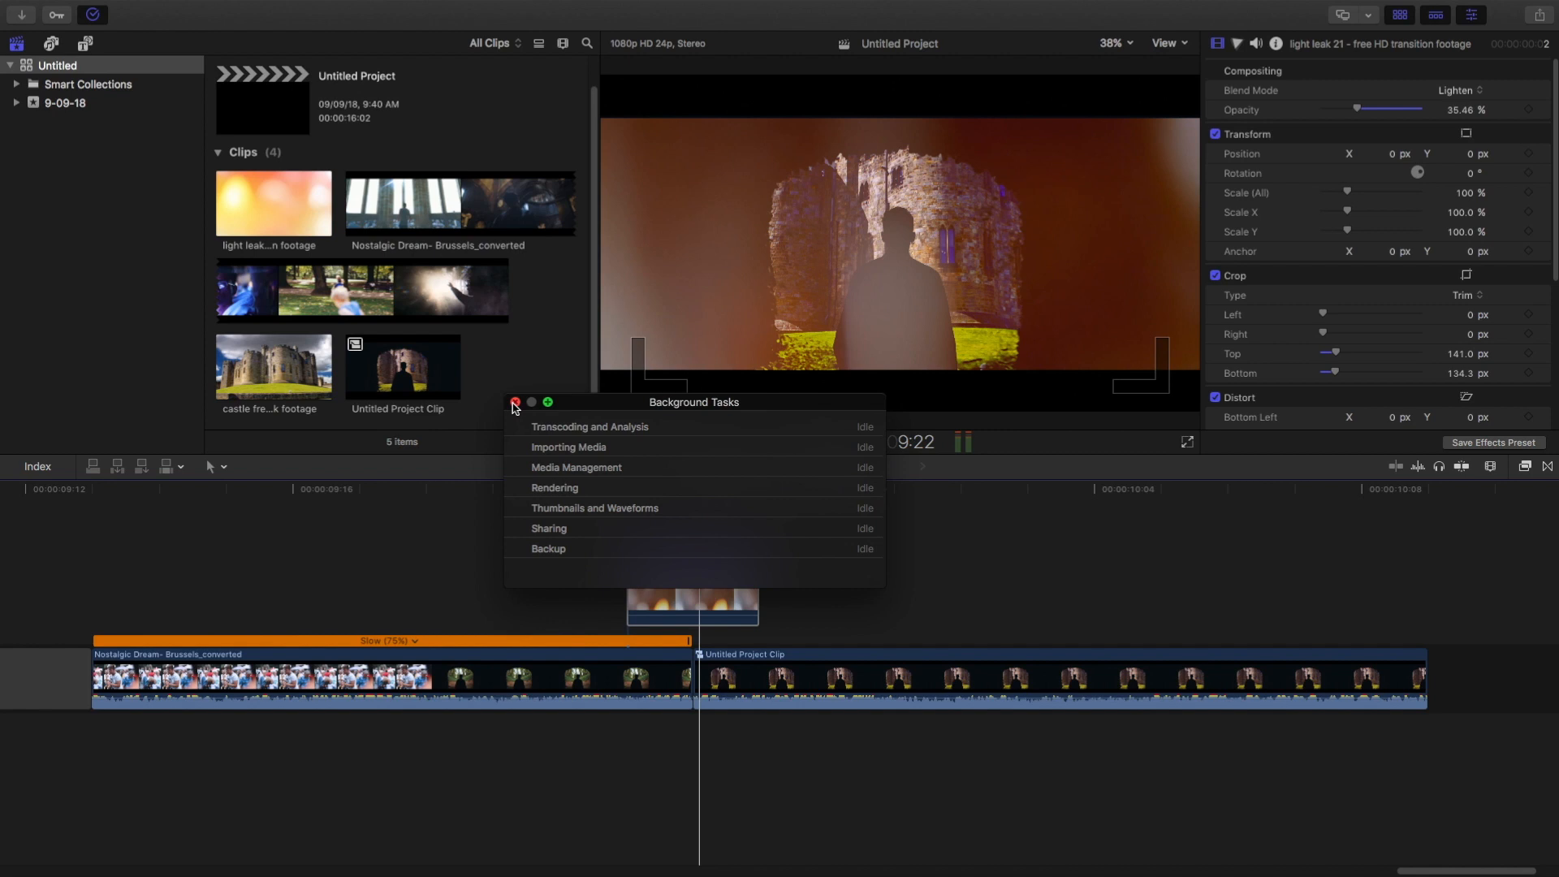
left_click(515, 402)
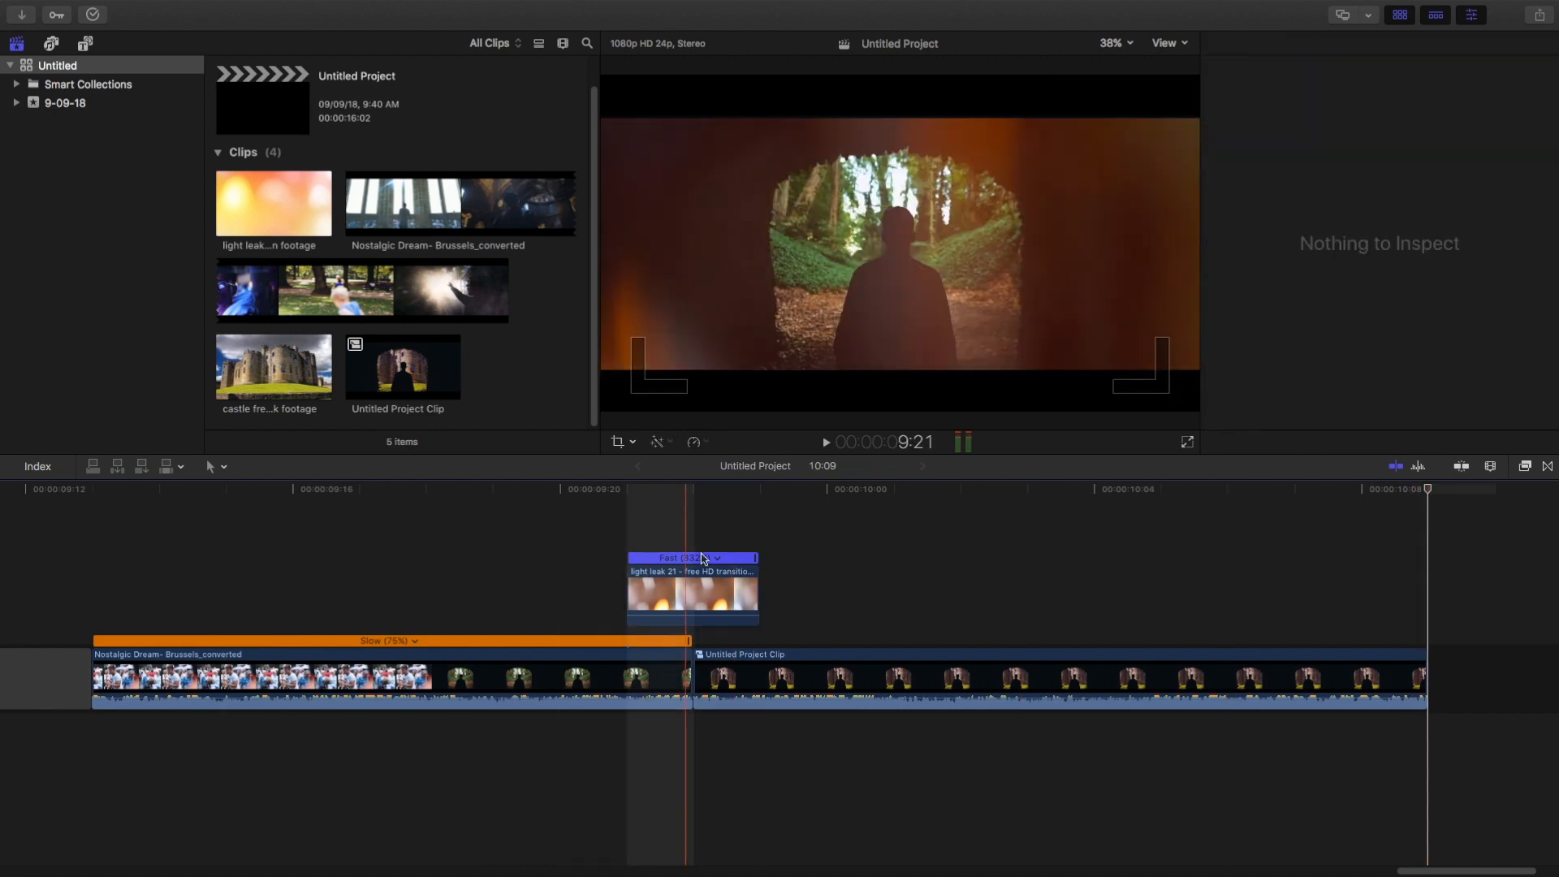
left_click(691, 587)
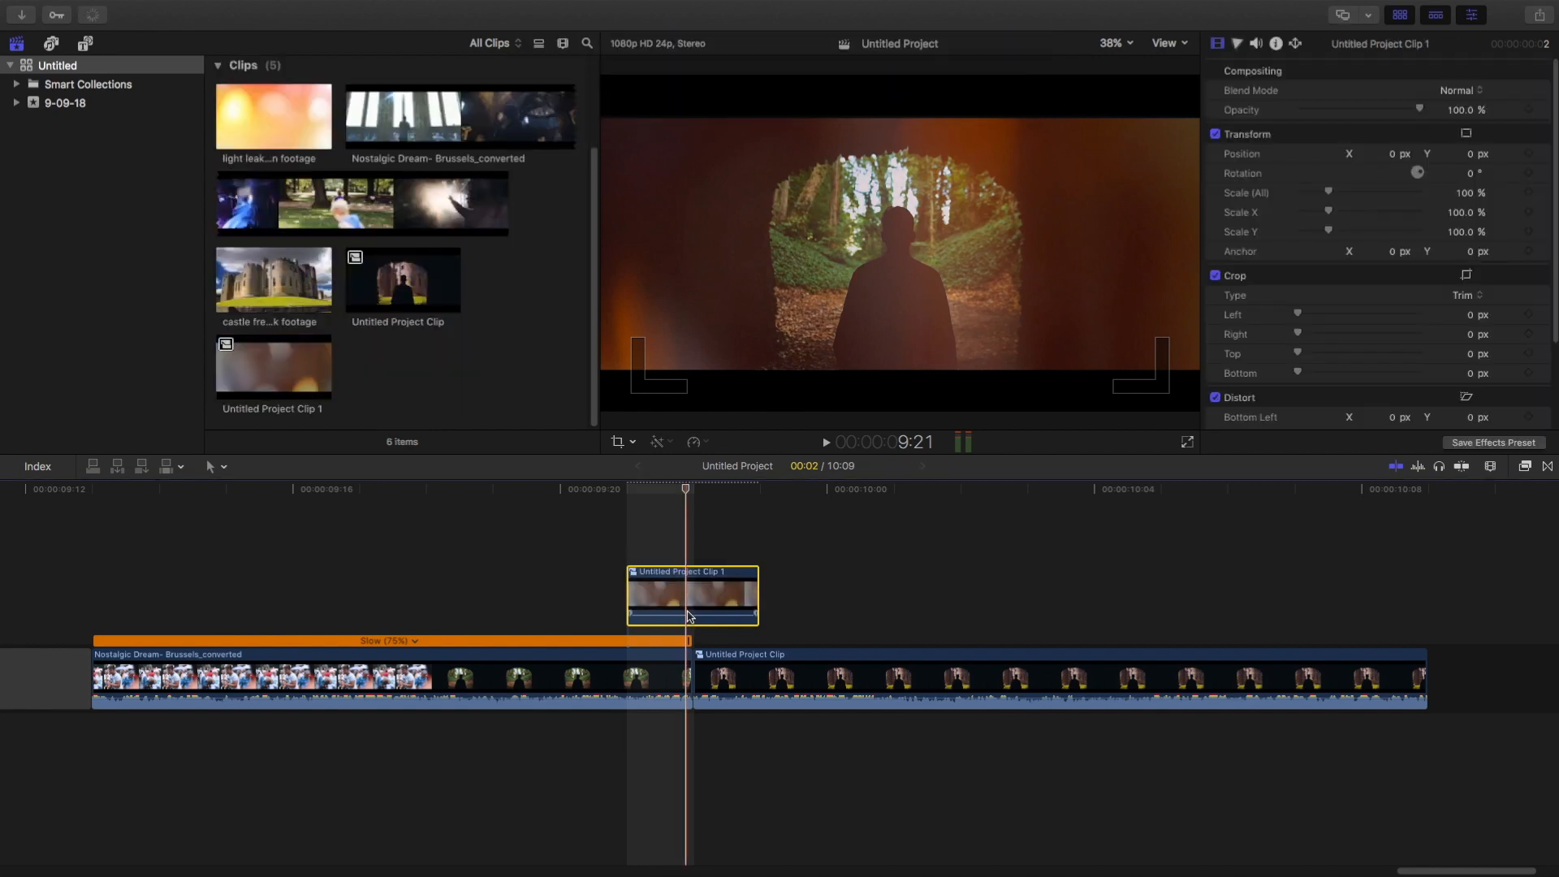
Step: Try Stencil Alpha and Stencil Luma blending on the leak, then return it to Normal
left_click(1459, 90)
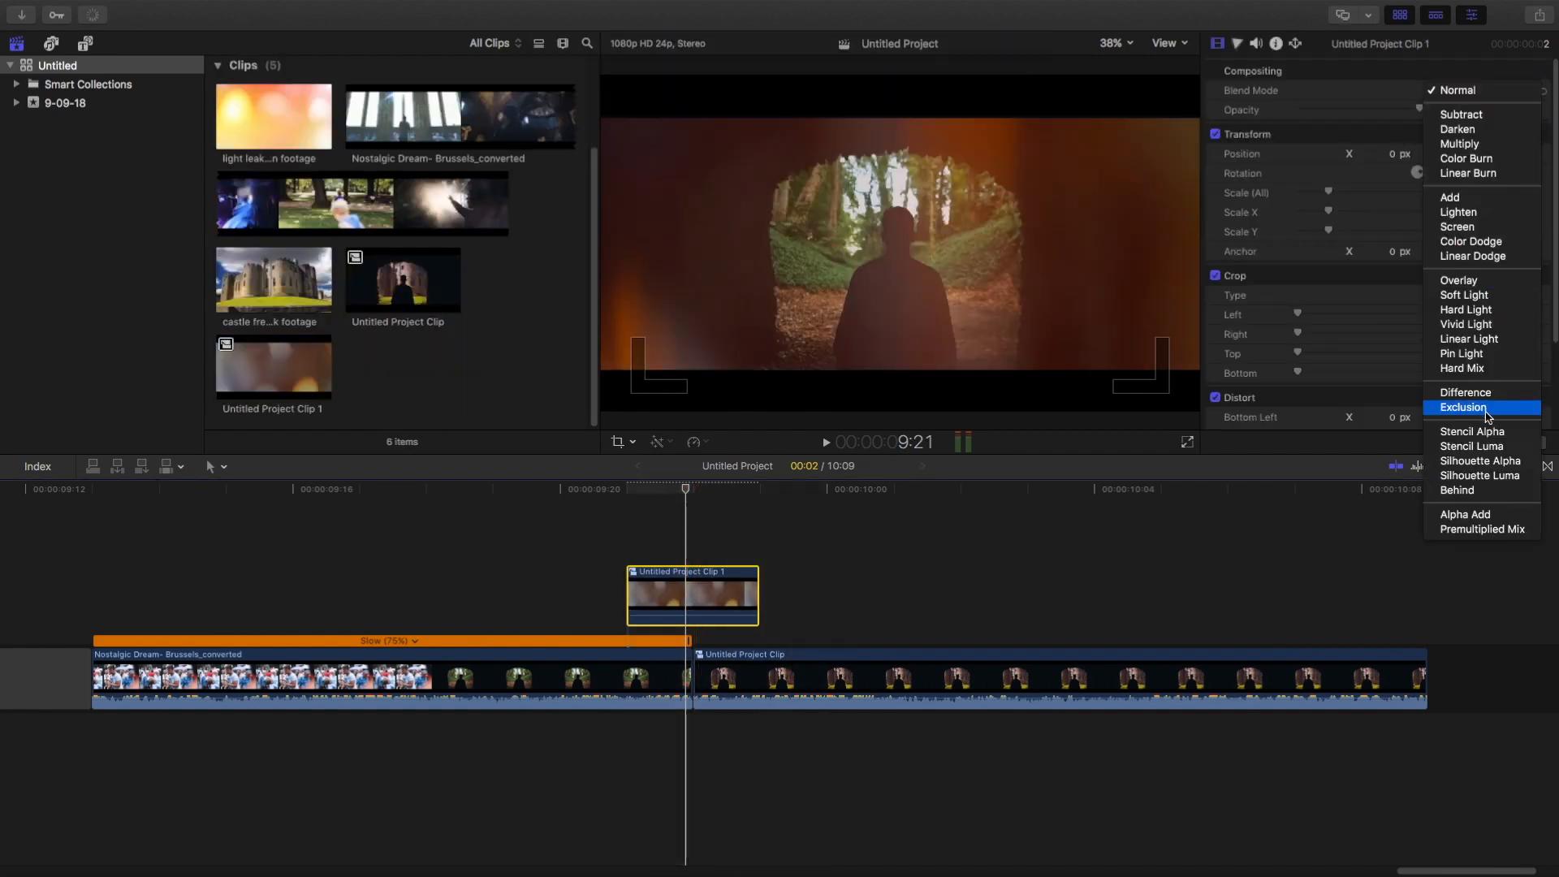
left_click(1472, 430)
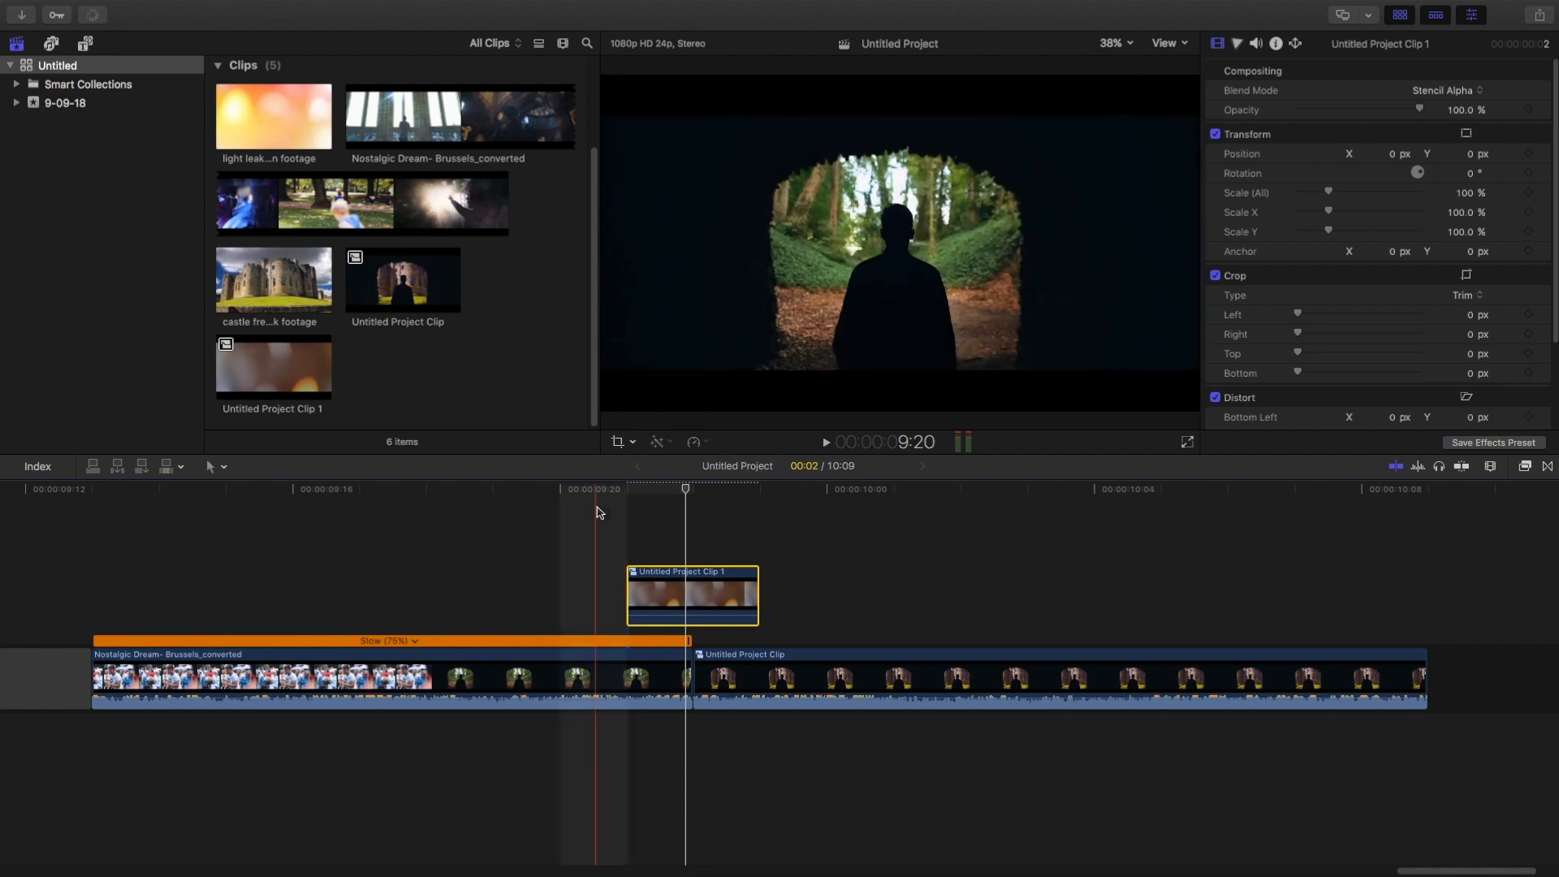
left_click(1443, 90)
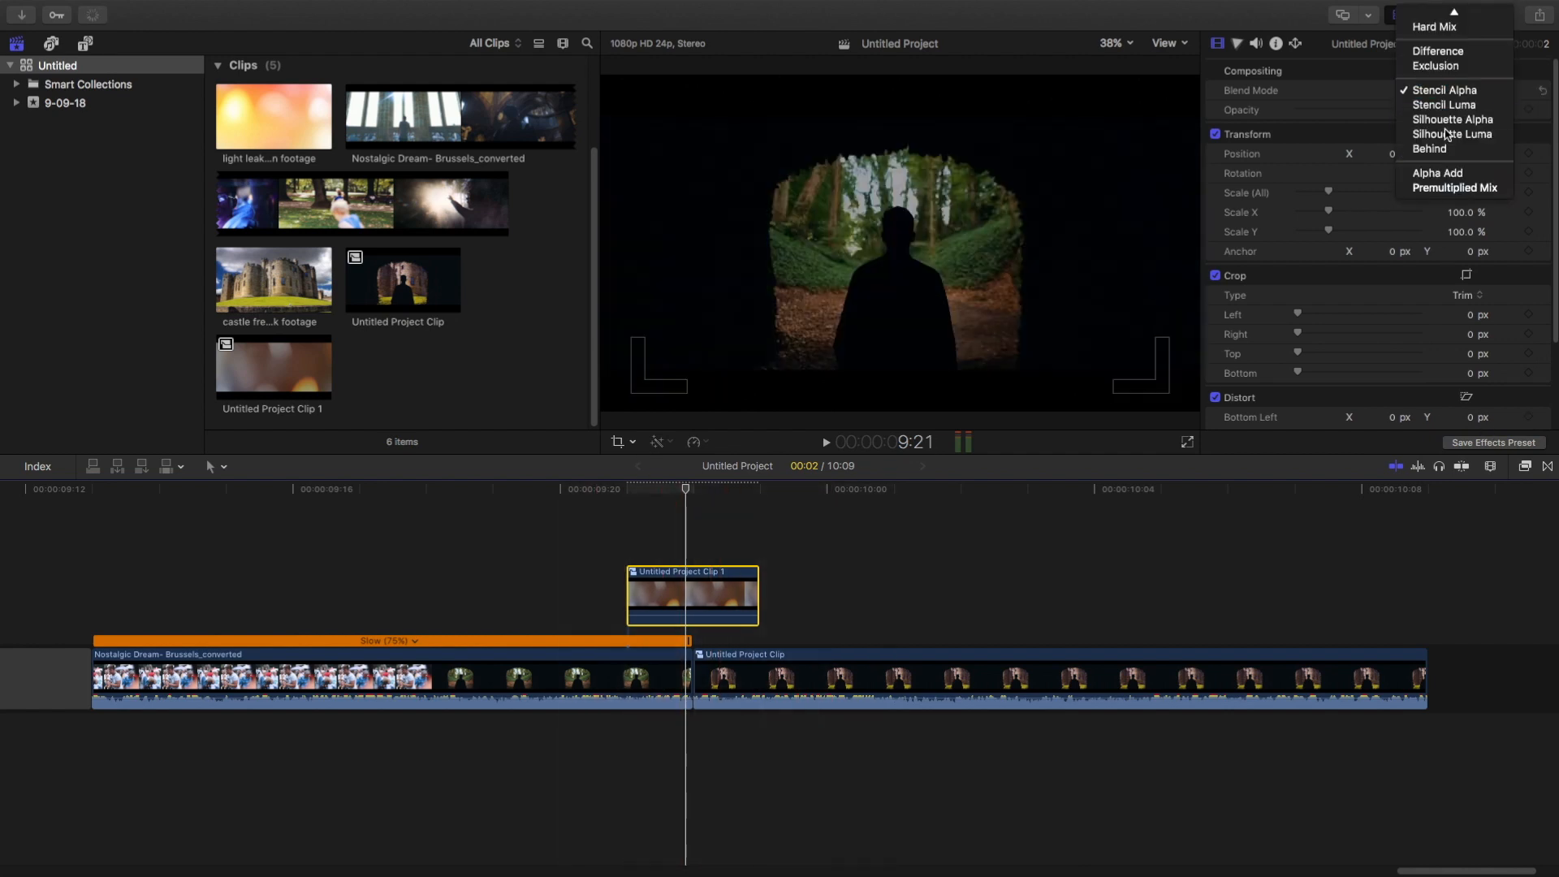
left_click(1443, 105)
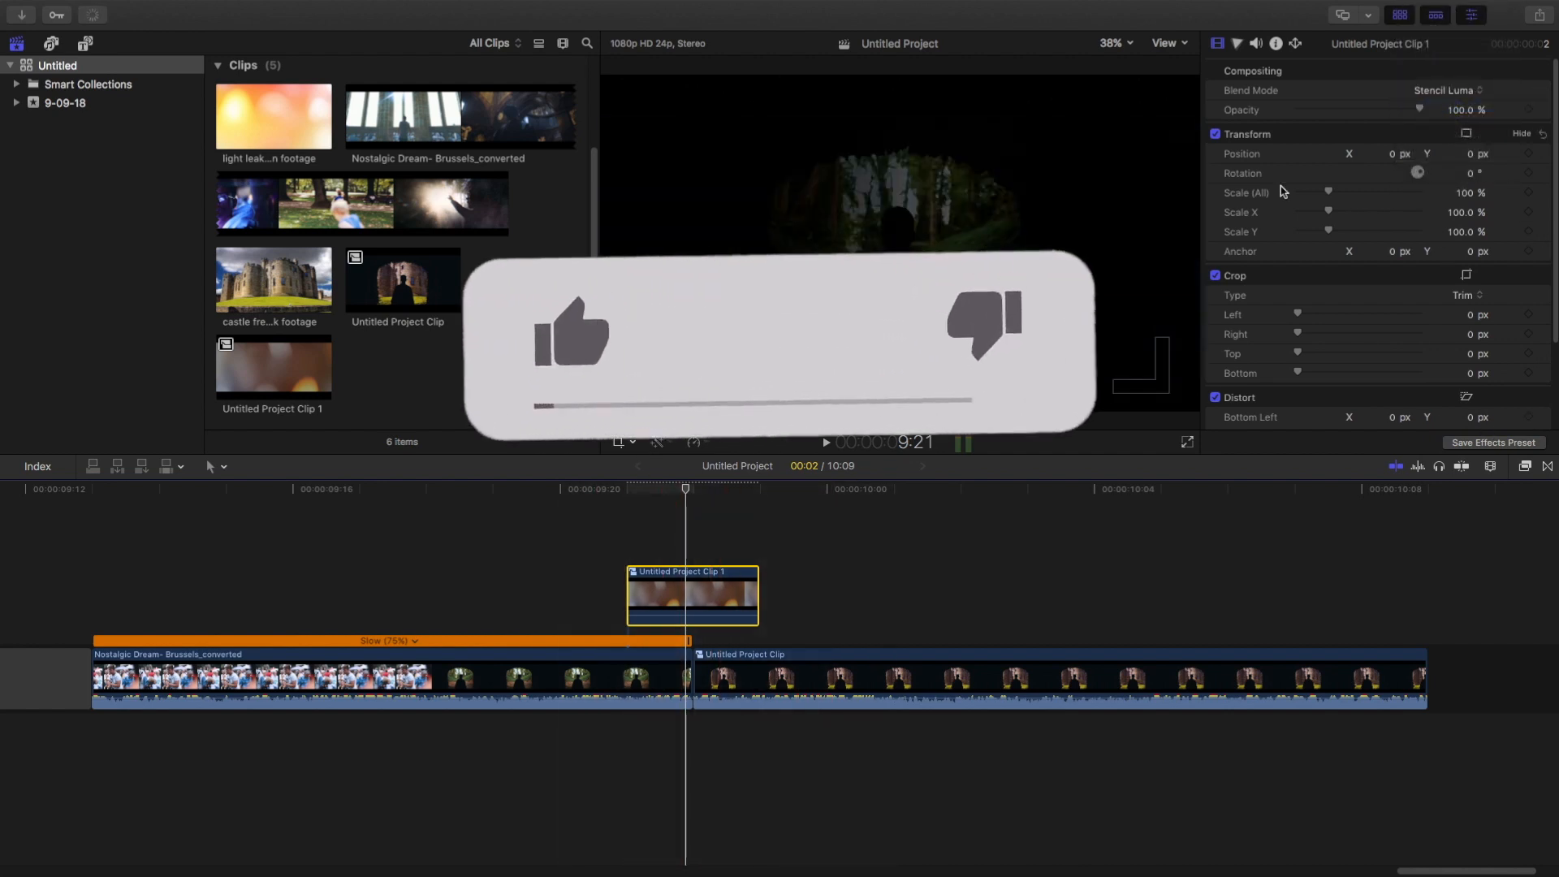
left_click(1448, 90)
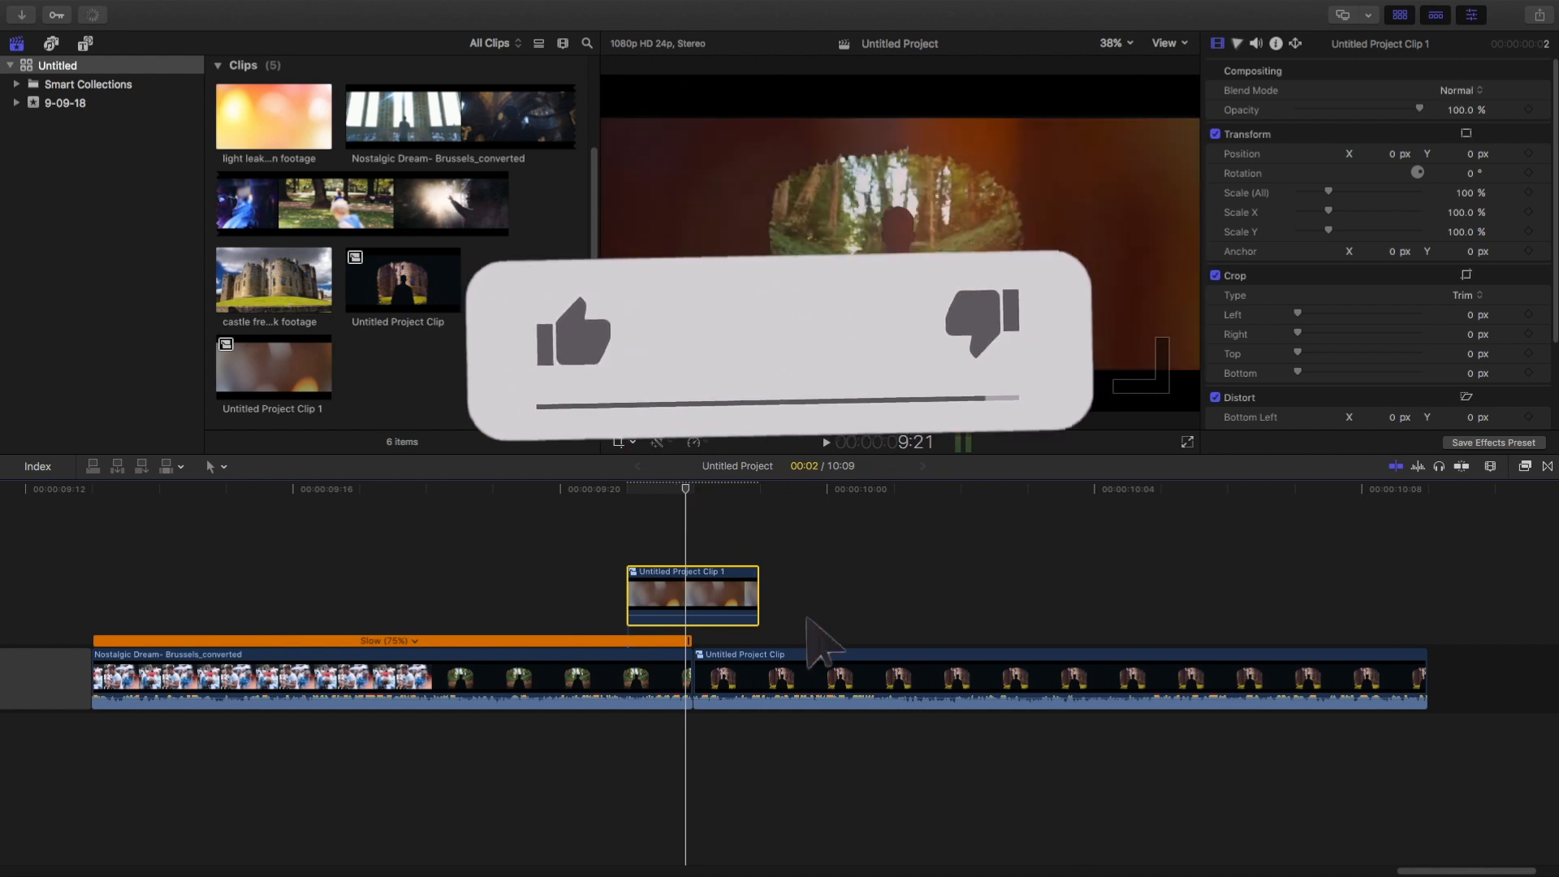